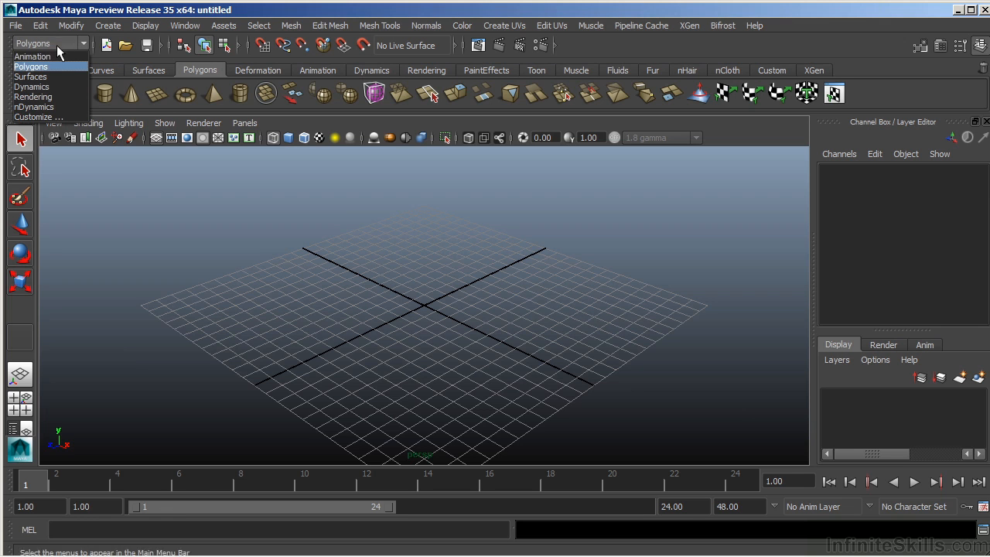
Switch to the Animation menu set and place a four-joint leg chain with the Joint Tool.
click(32, 66)
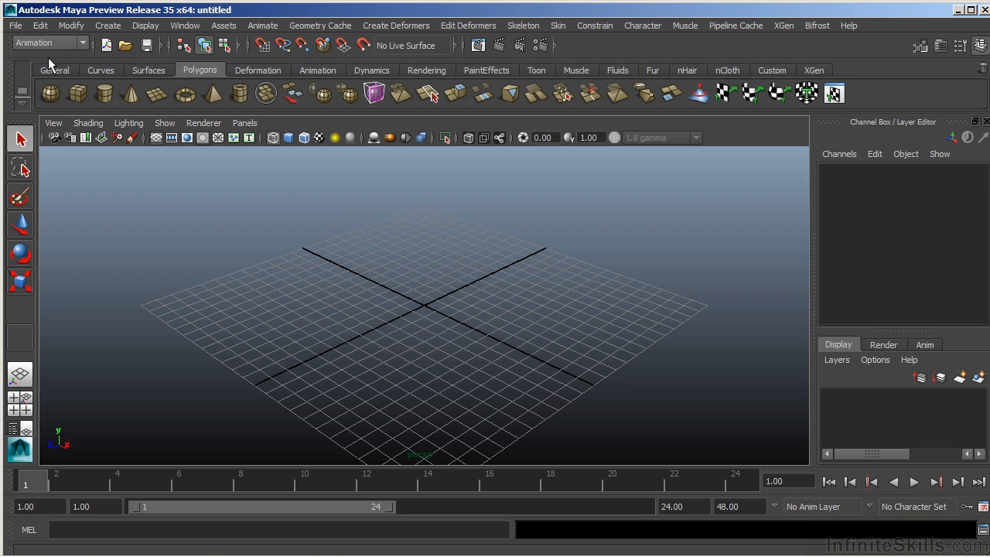
mouse_move(523, 25)
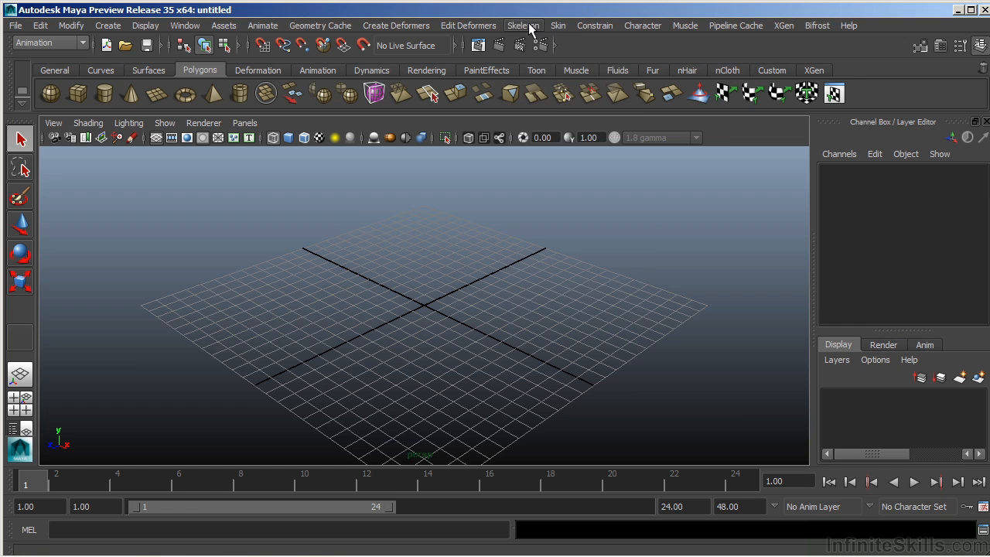
click(523, 26)
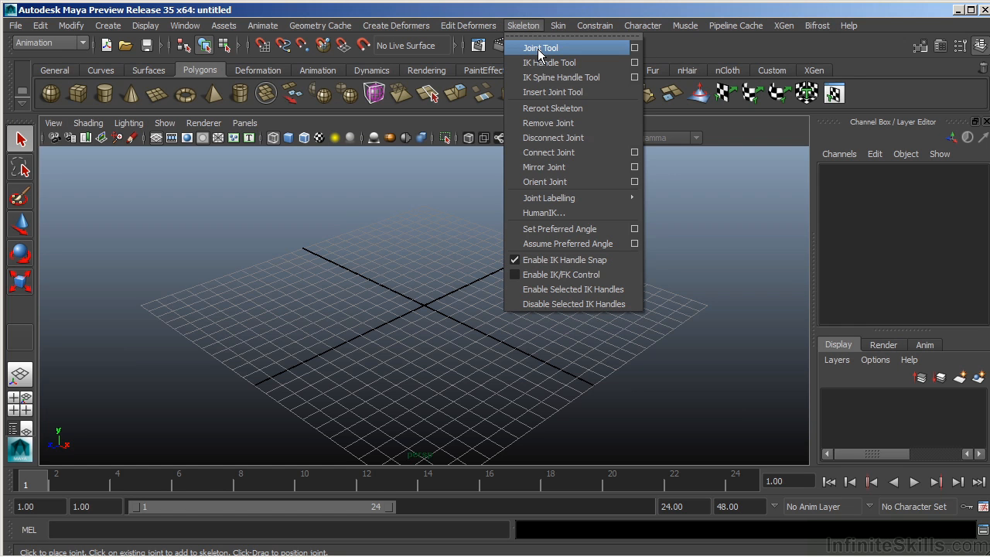
click(539, 48)
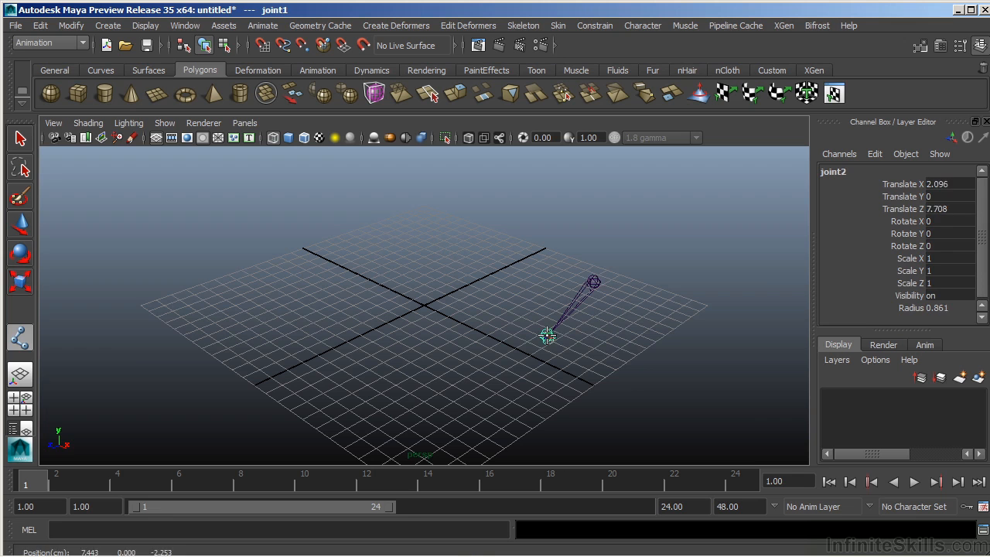
click(348, 362)
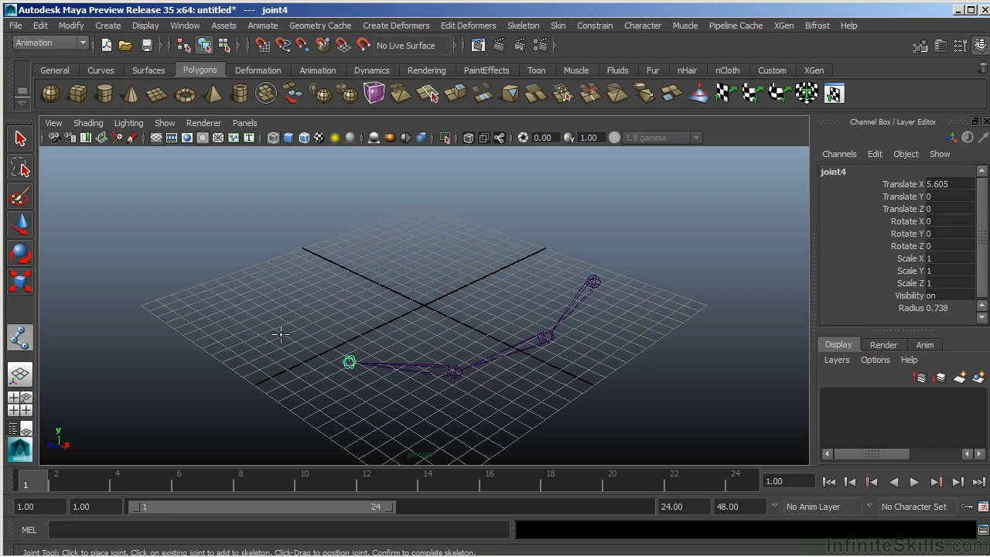
mouse_move(352, 315)
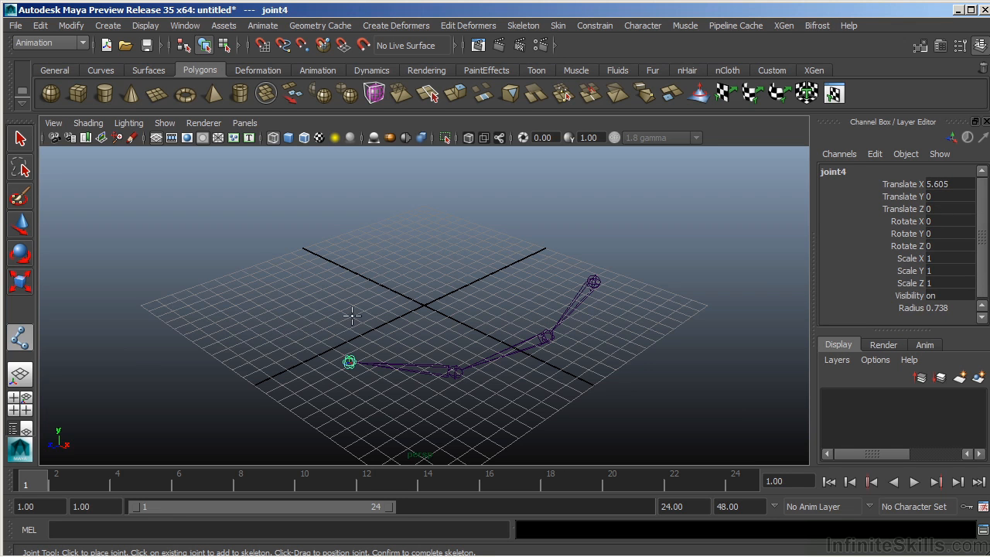
mouse_move(339, 381)
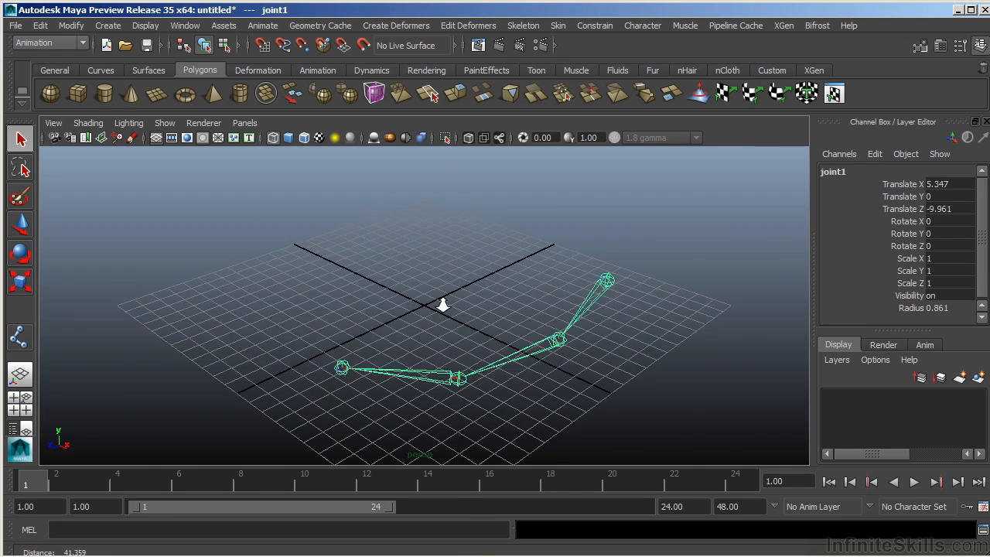
drag(443, 305, 286, 285)
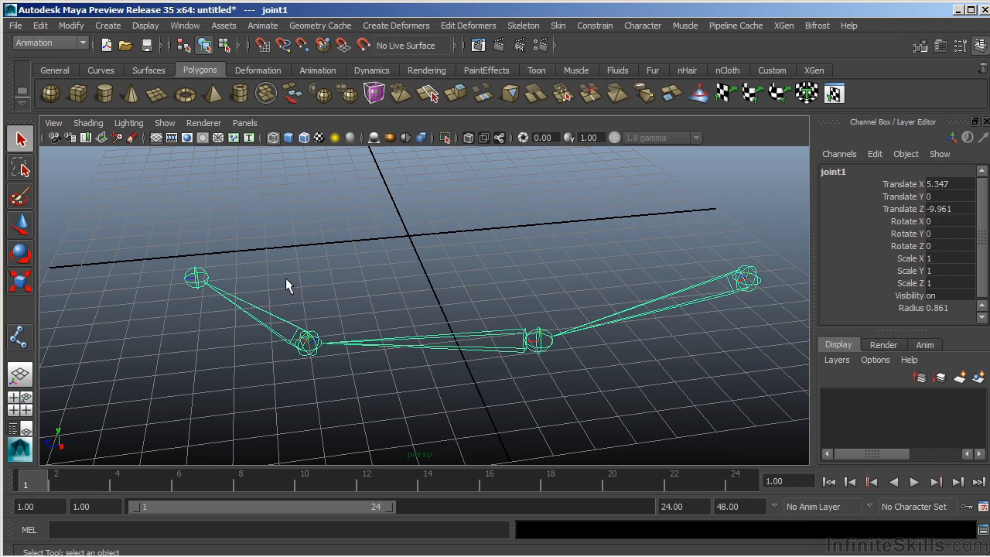
mouse_move(480, 320)
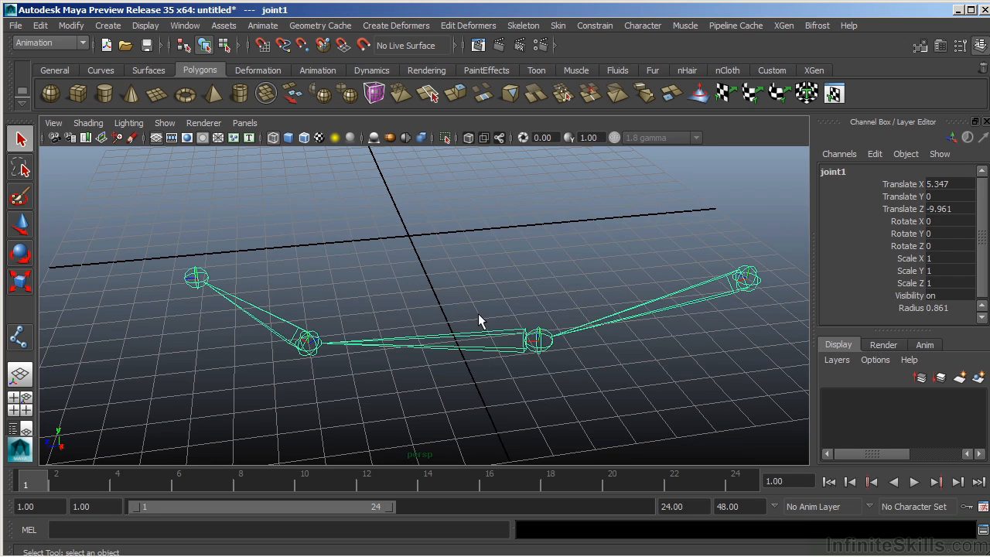
click(754, 289)
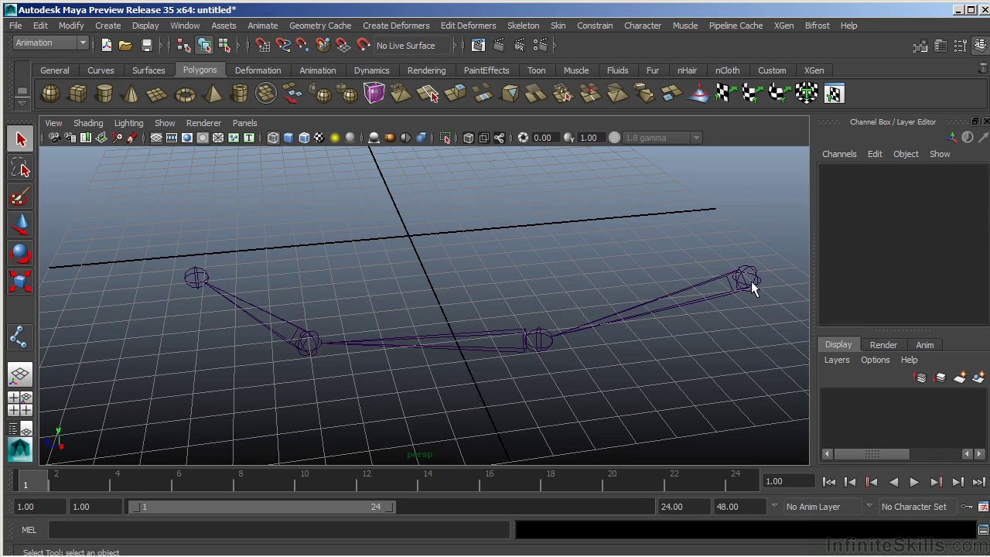
click(744, 278)
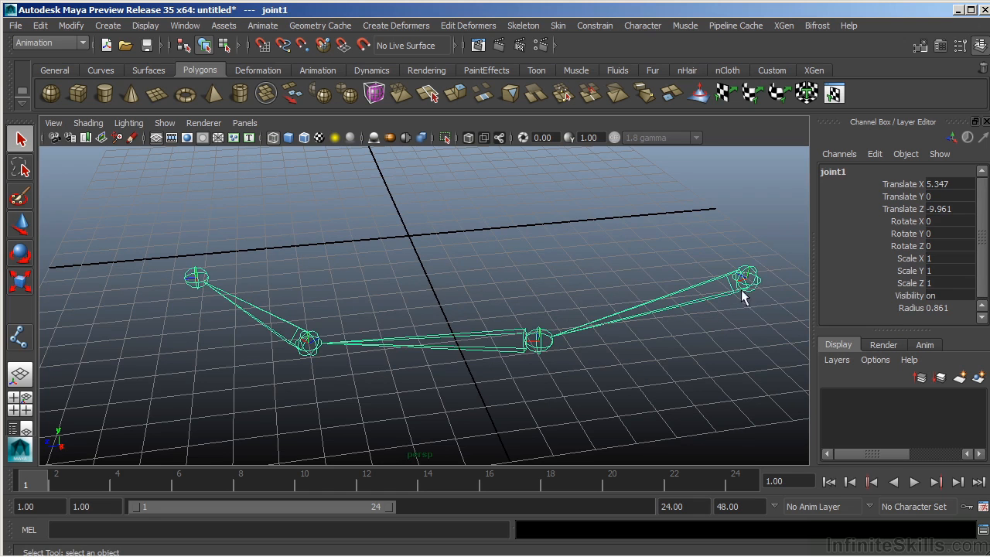
mouse_move(754, 297)
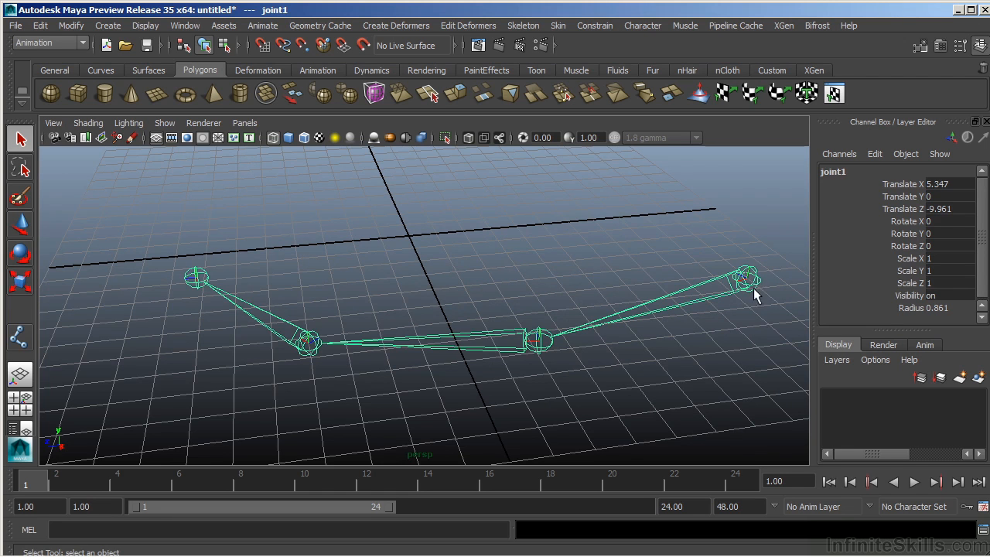
mouse_move(549, 364)
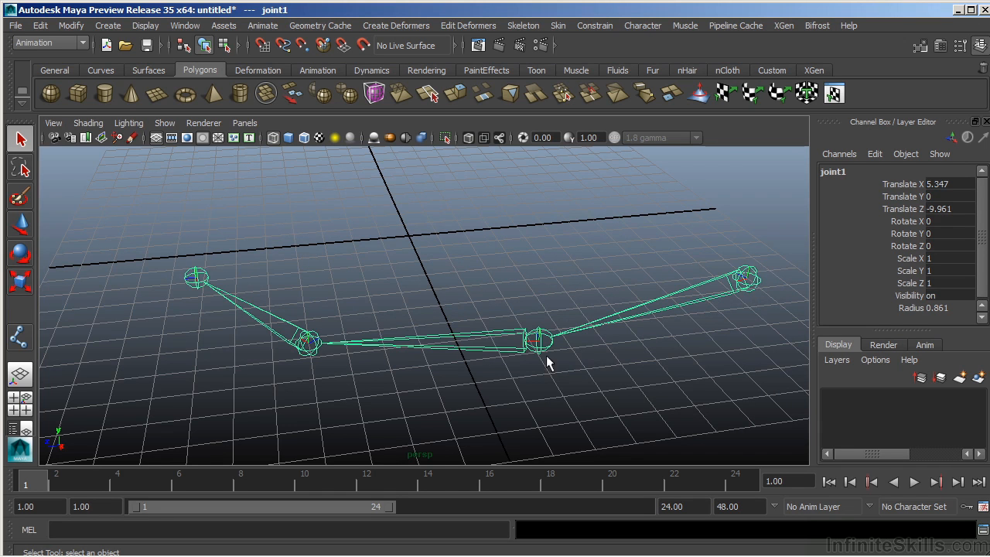
mouse_move(272, 344)
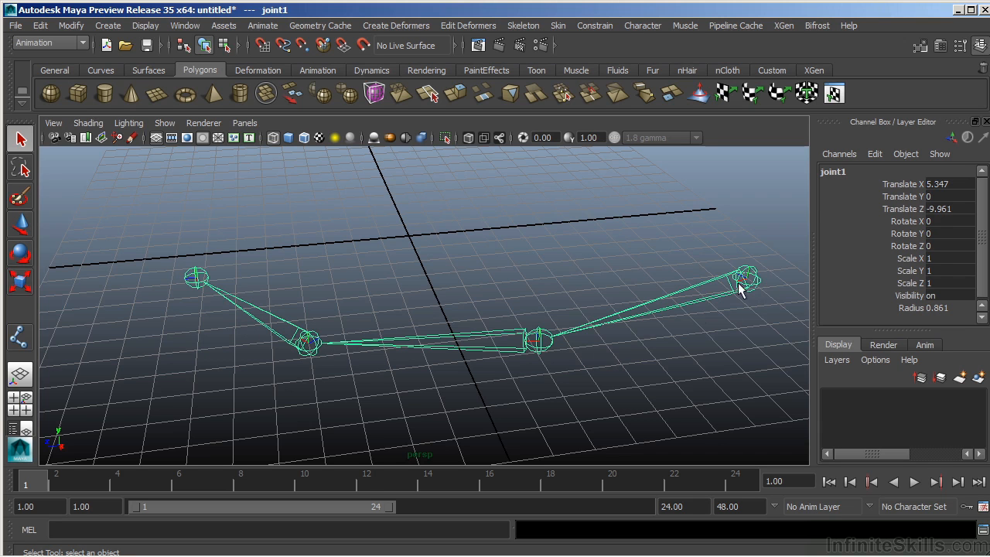
mouse_move(530, 349)
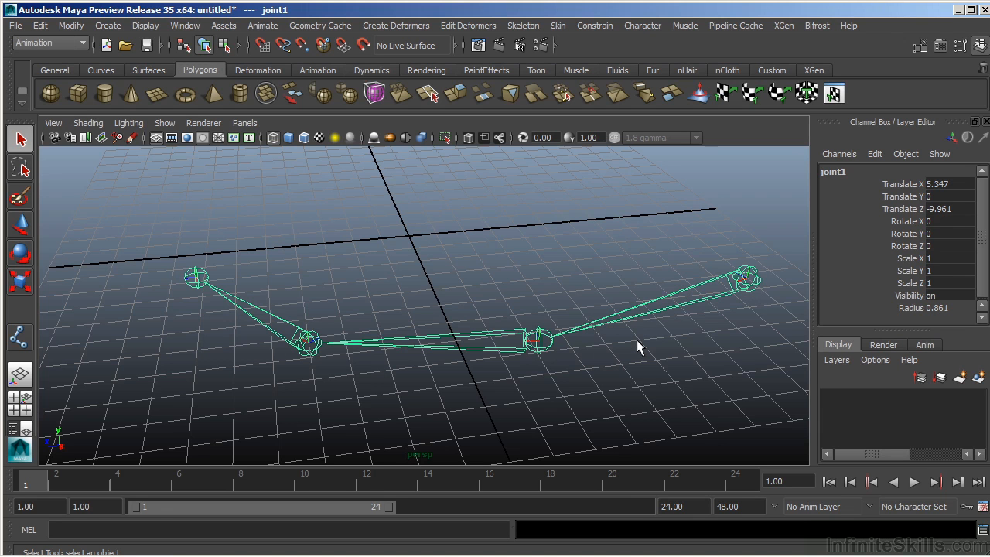
mouse_move(654, 309)
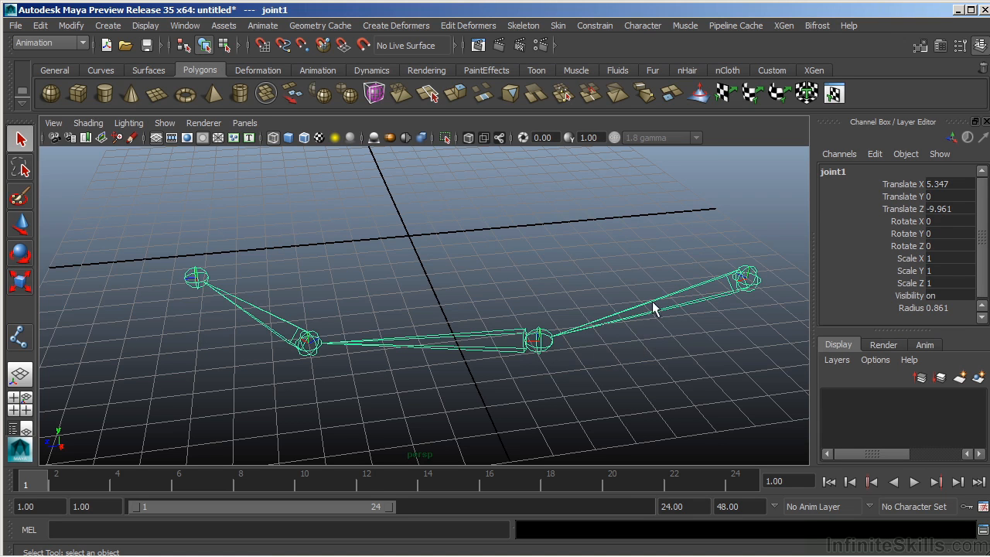
mouse_move(648, 313)
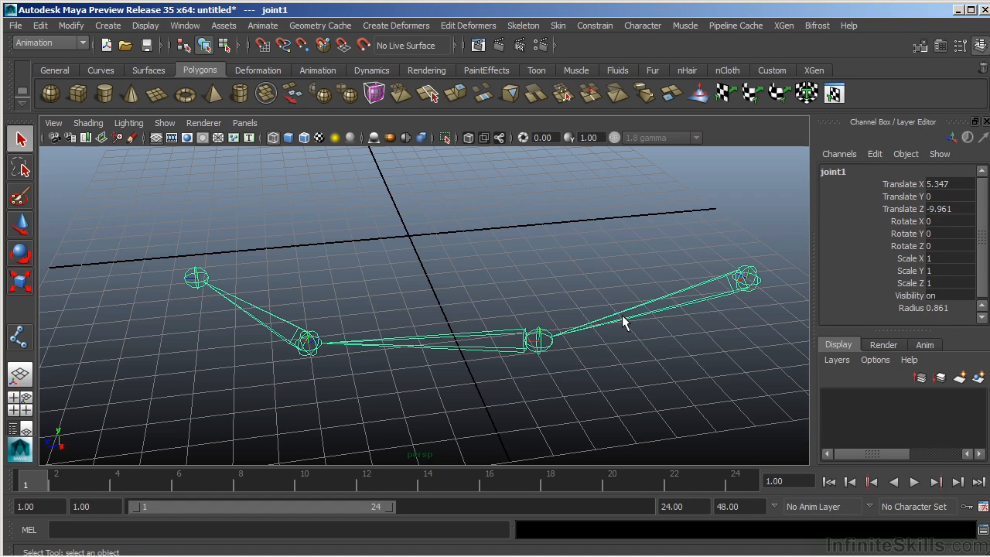
mouse_move(727, 284)
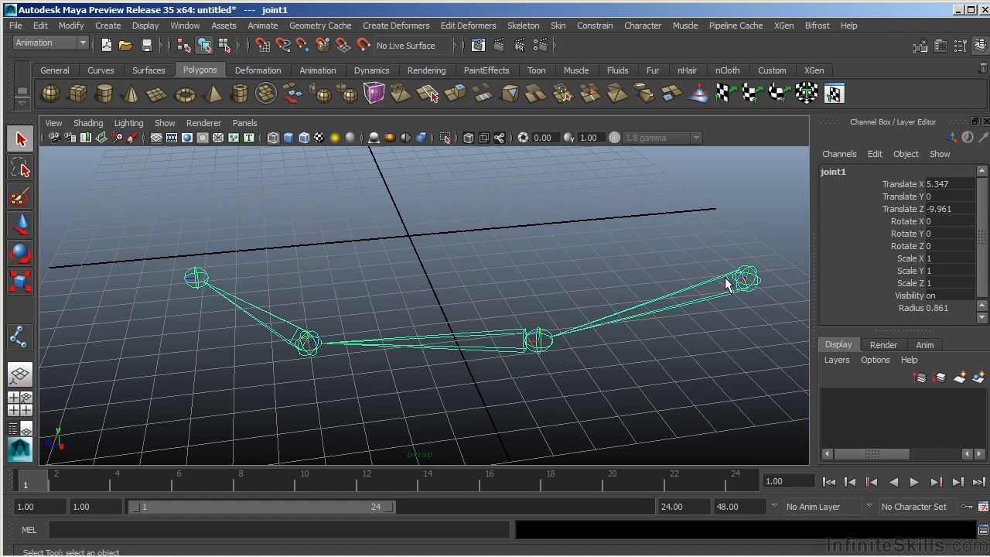
mouse_move(558, 345)
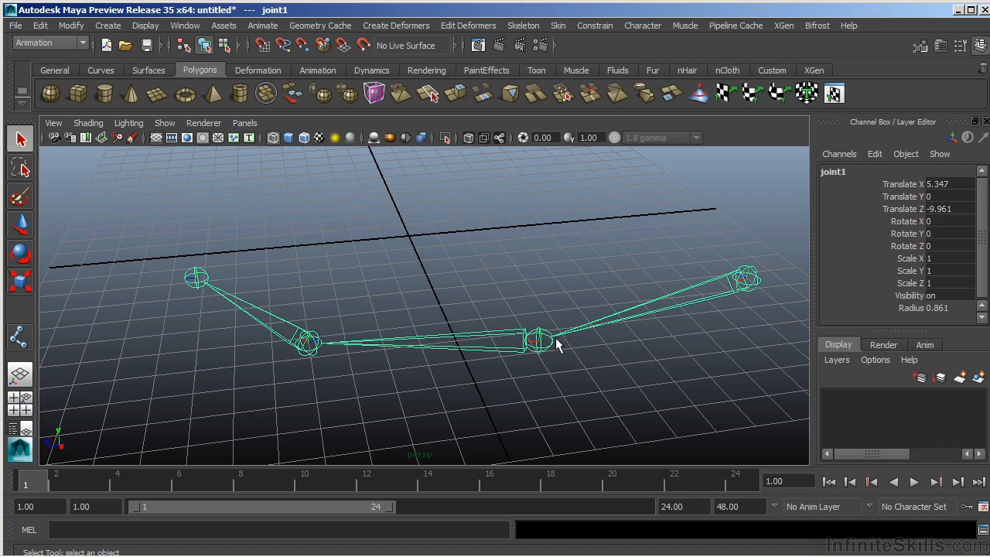
mouse_move(551, 350)
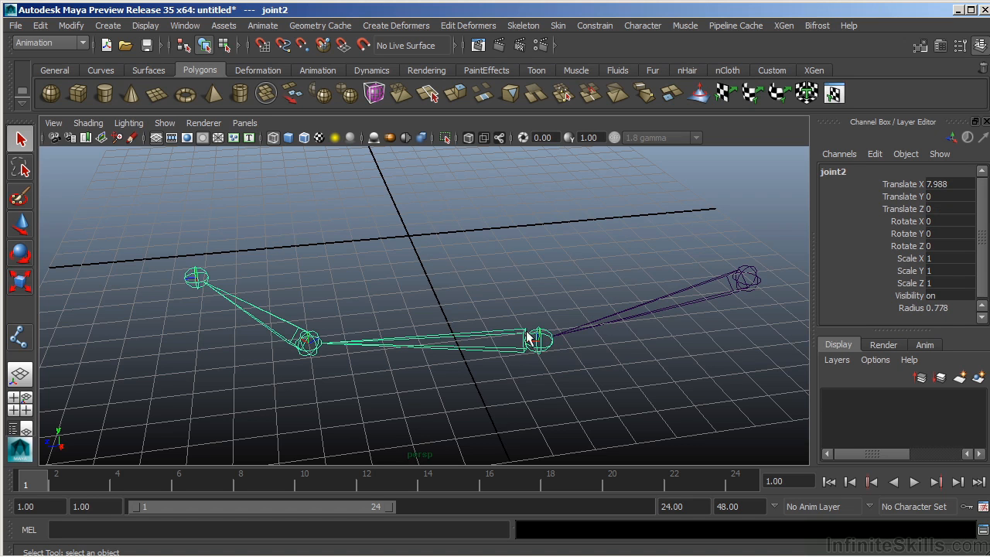
mouse_move(516, 354)
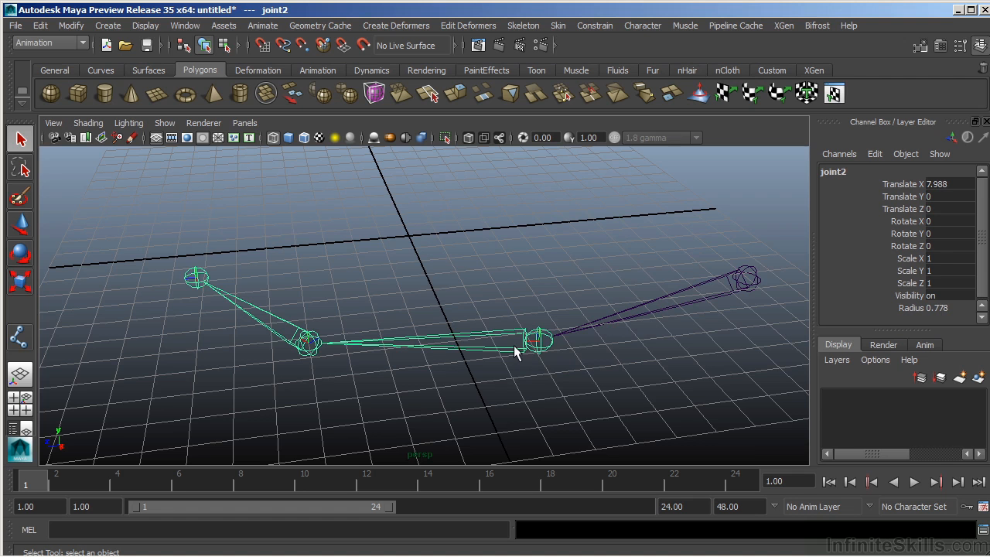
click(196, 278)
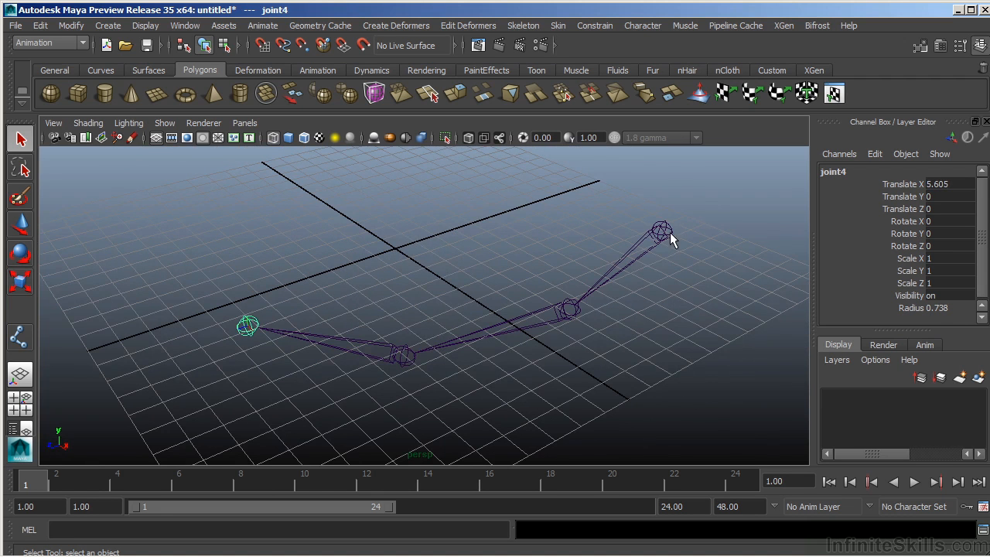
mouse_move(564, 349)
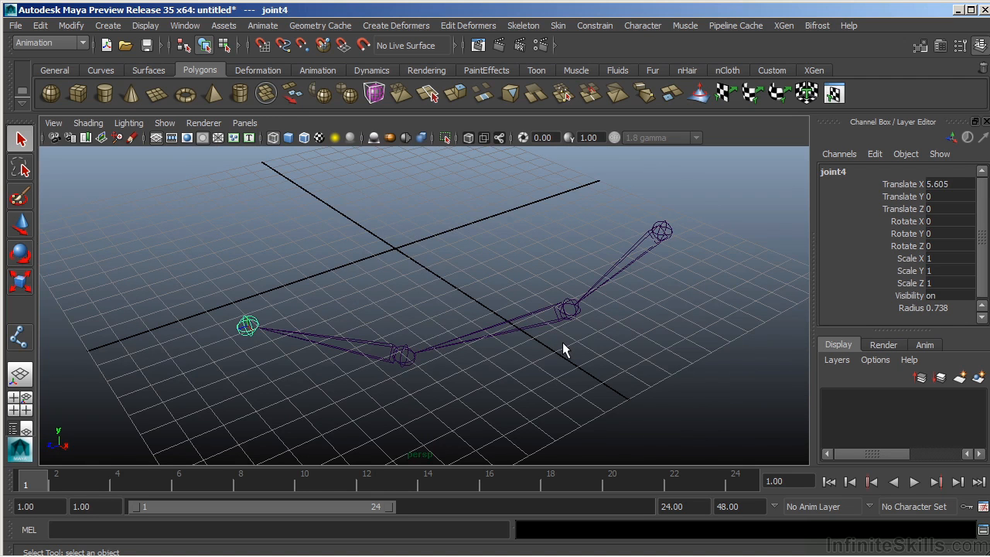
mouse_move(579, 331)
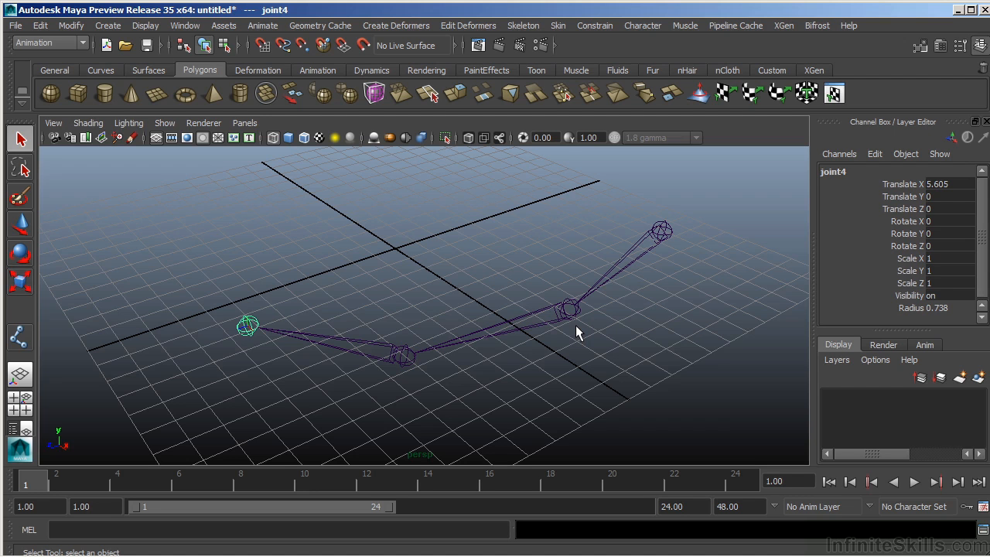
mouse_move(395, 370)
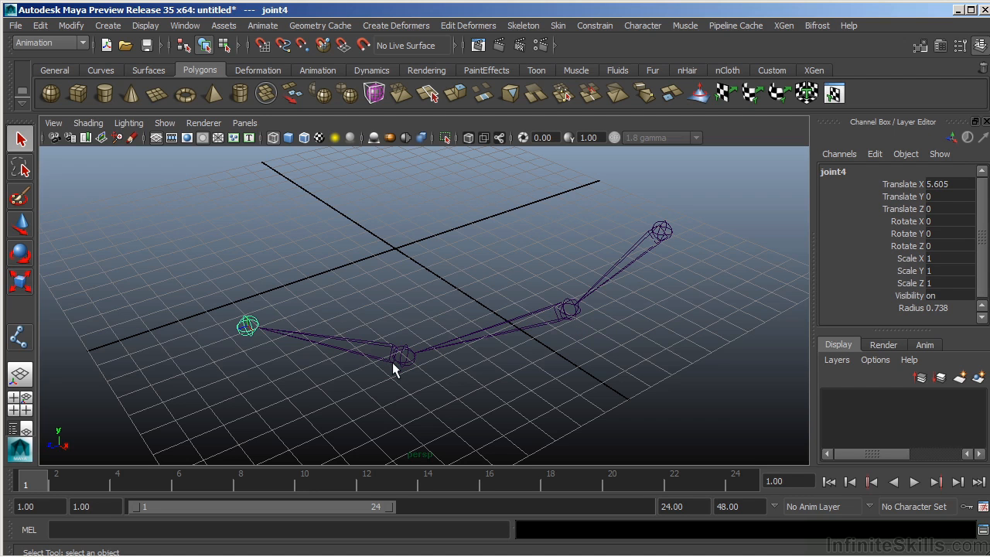
mouse_move(402, 372)
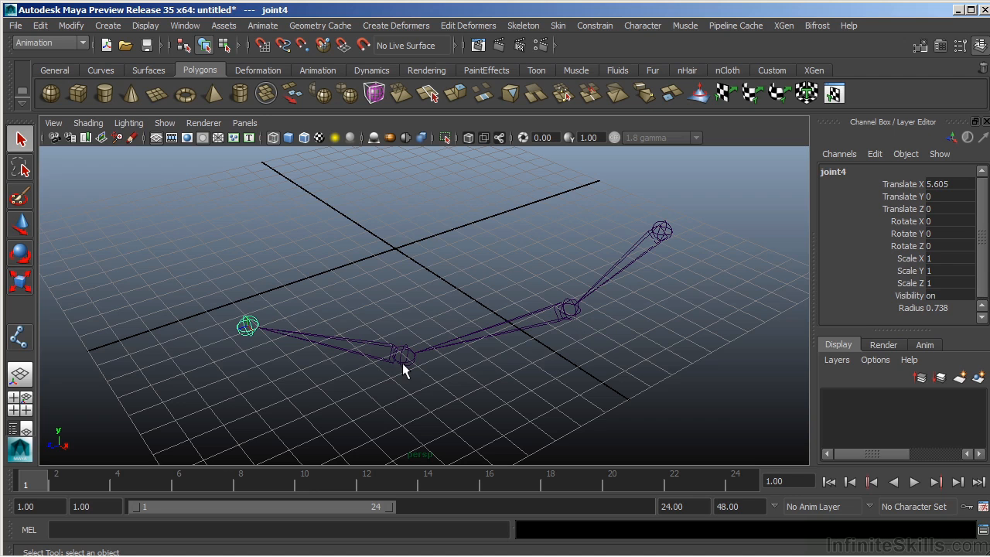
mouse_move(671, 231)
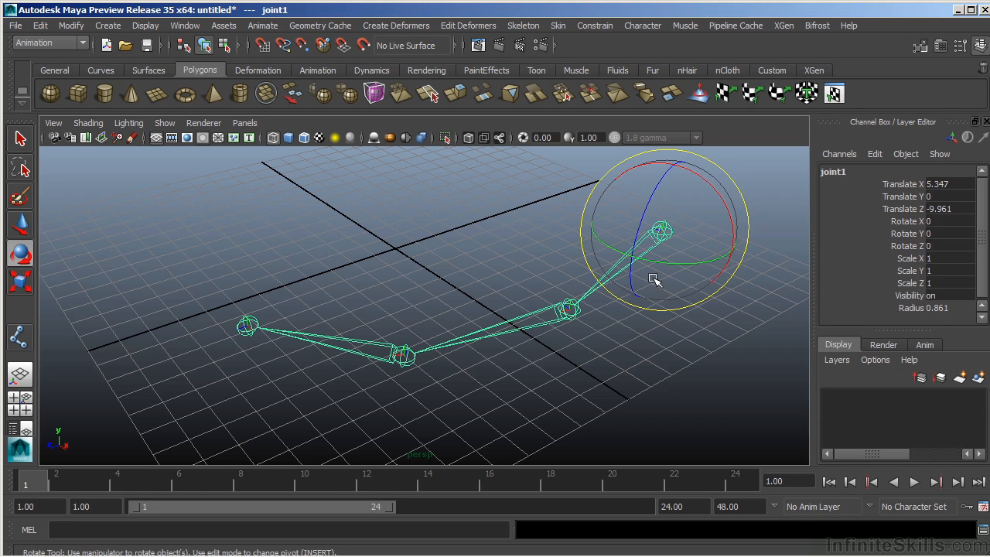
drag(656, 279, 669, 257)
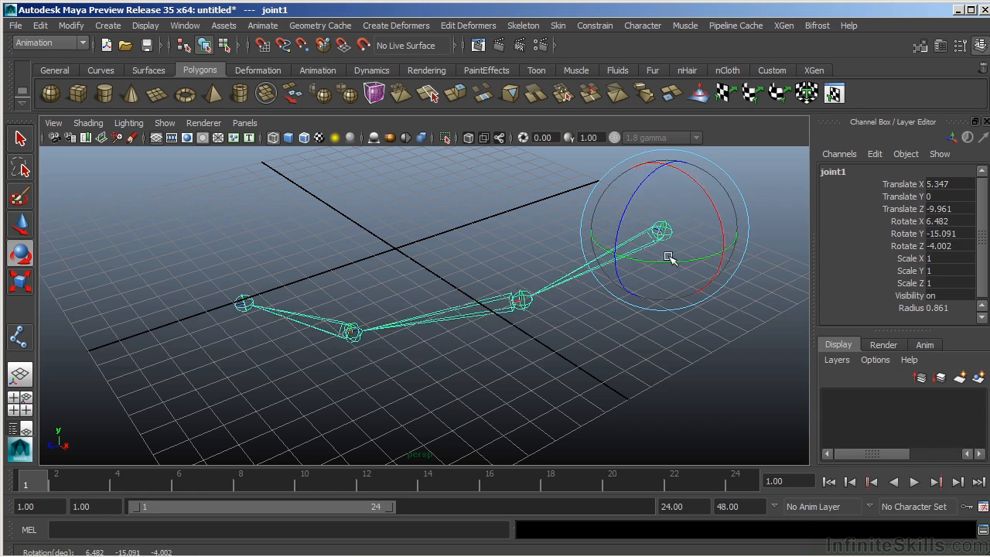
drag(669, 257, 663, 273)
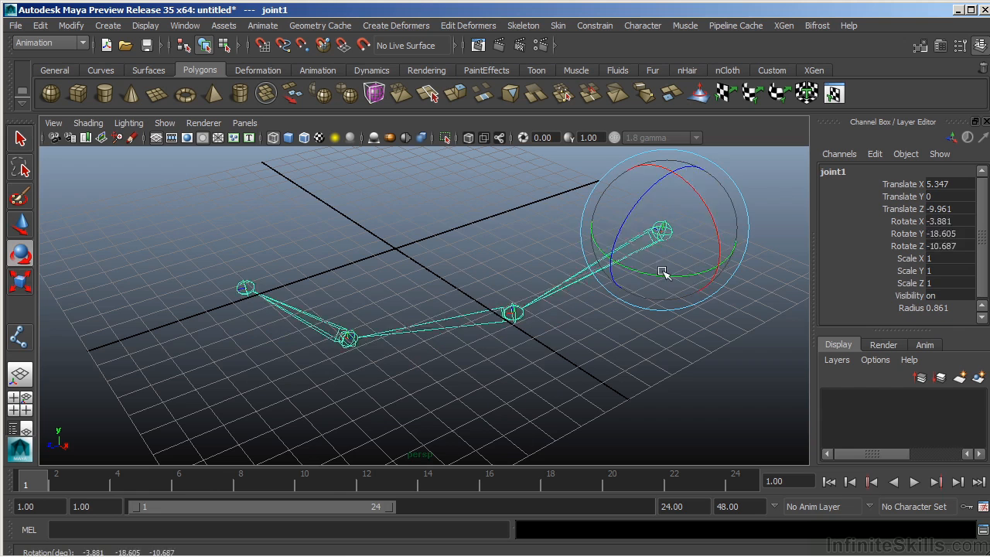
drag(663, 272, 648, 279)
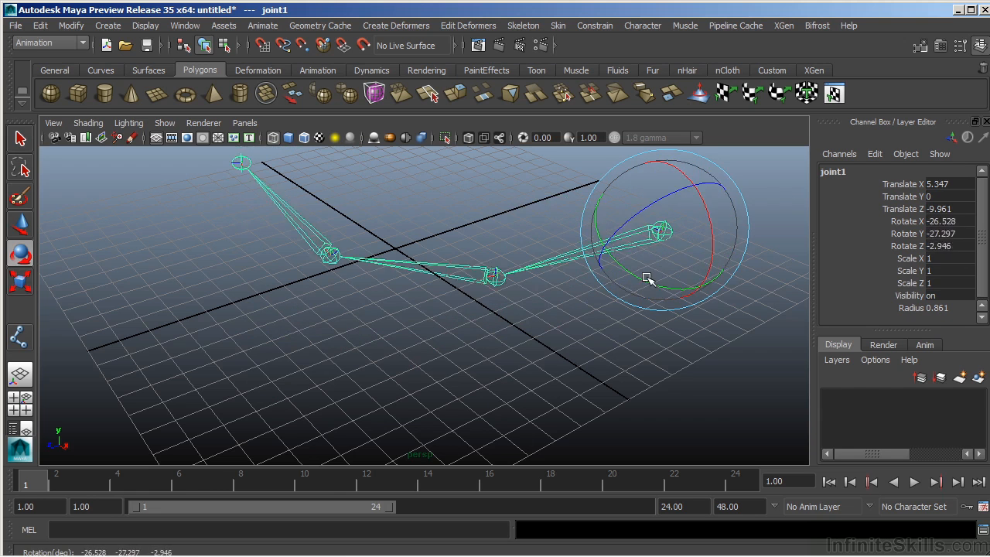
drag(648, 278, 703, 238)
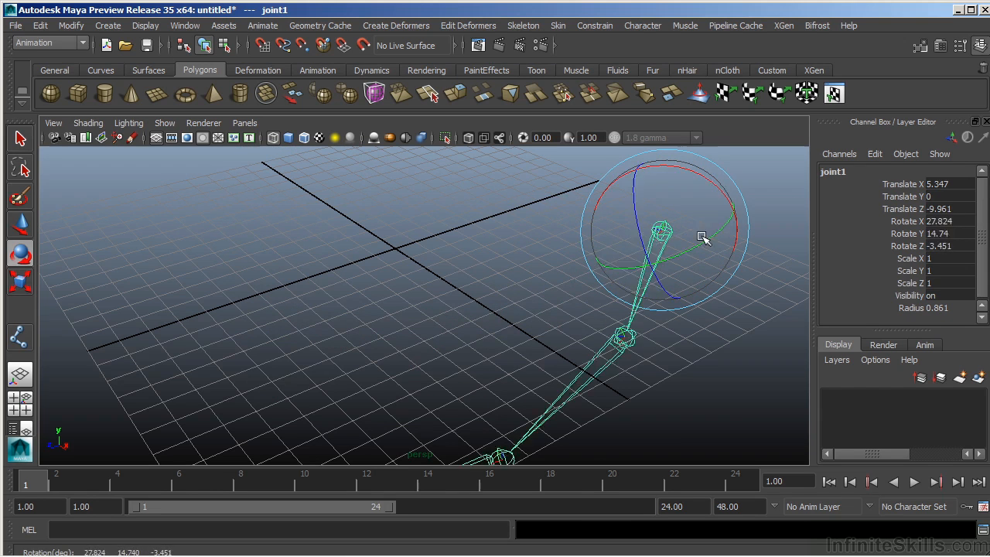
click(572, 310)
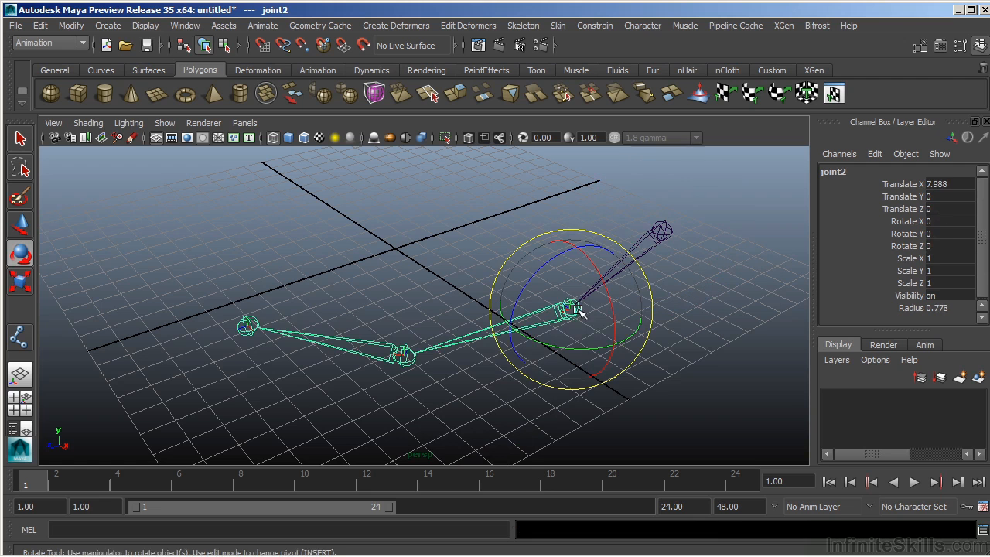
drag(579, 310, 562, 361)
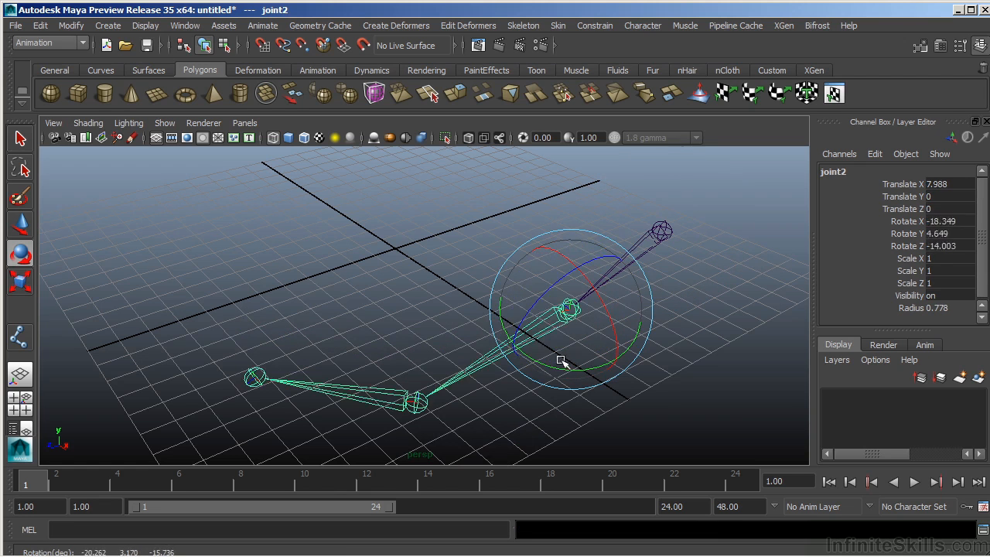
drag(561, 362, 417, 263)
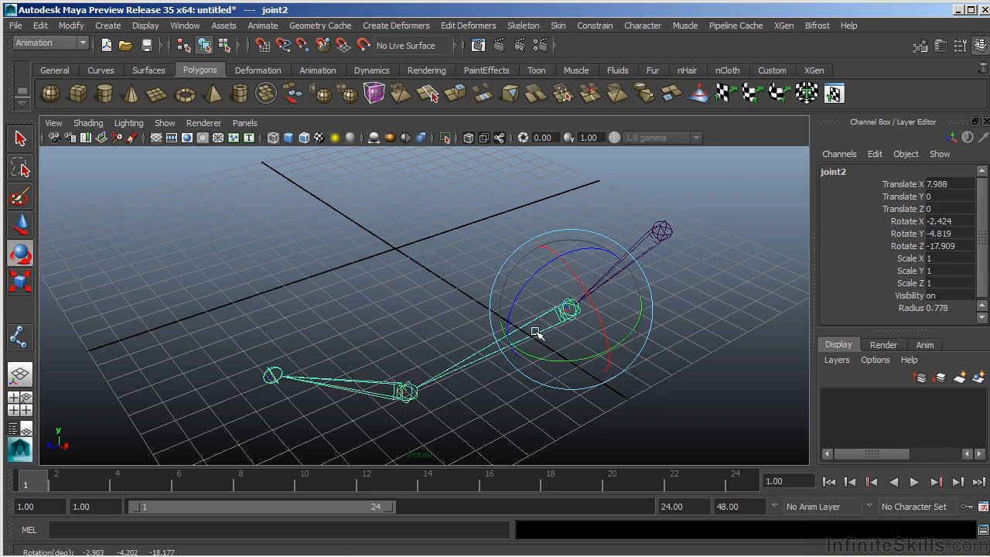
drag(536, 332, 554, 295)
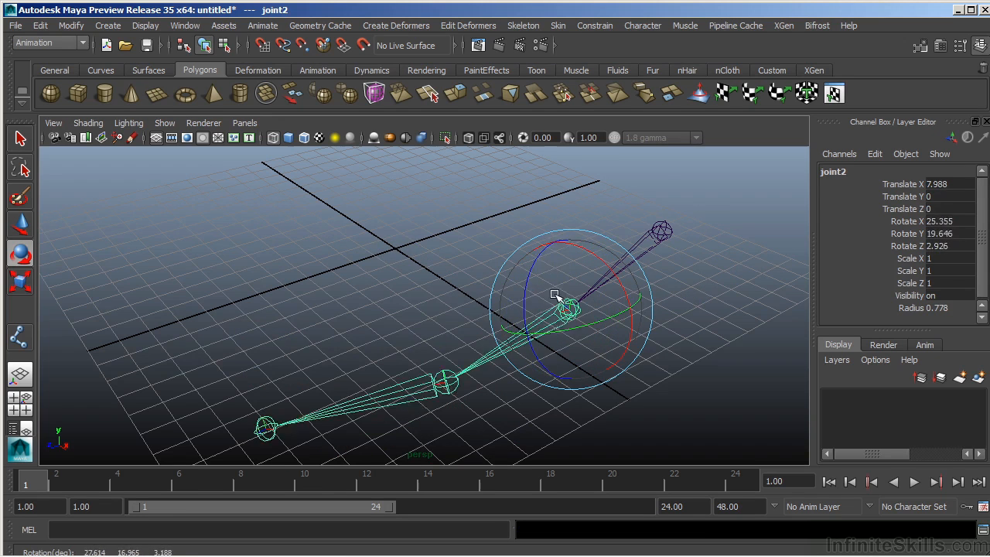
drag(556, 297, 454, 267)
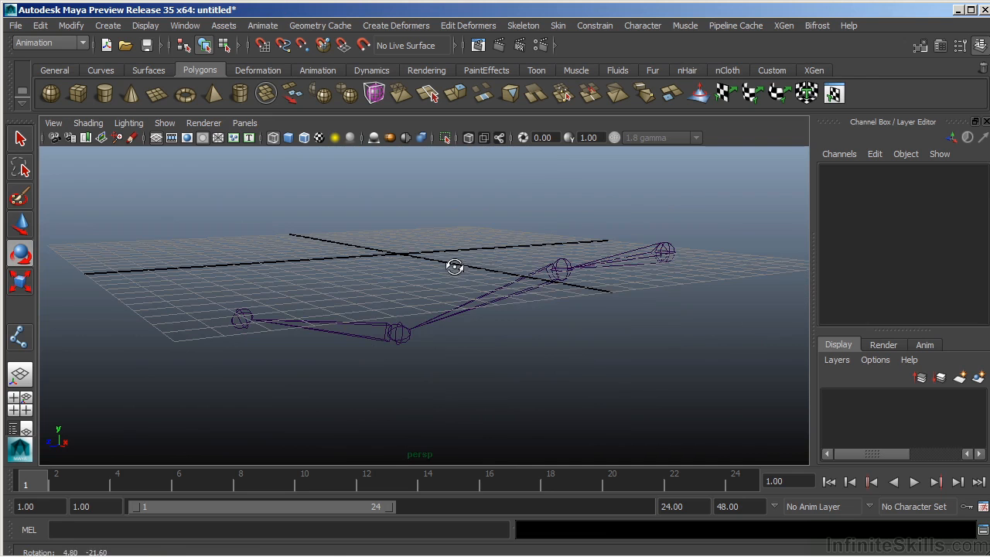
Select joint3, the knee joint, and unparent it from joint2.
click(569, 278)
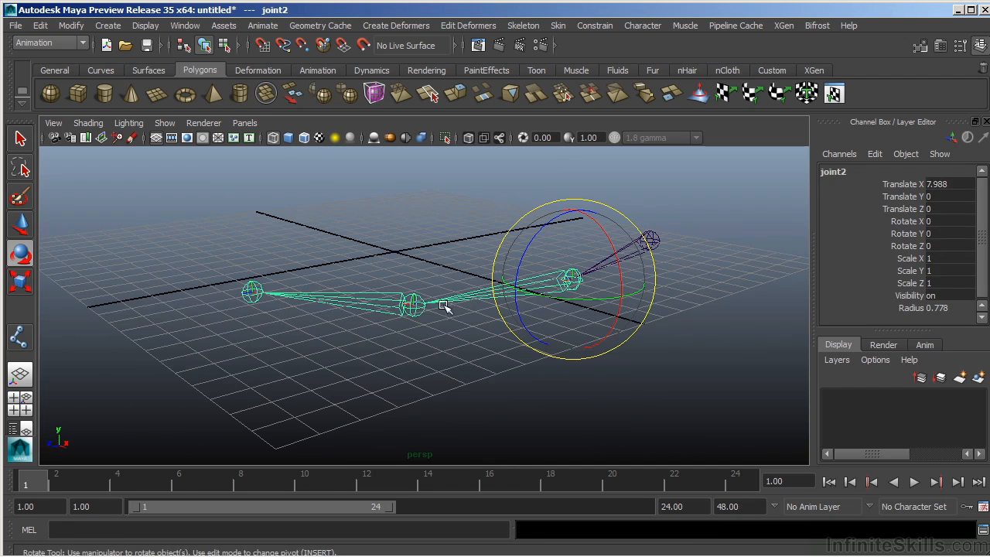
mouse_move(441, 332)
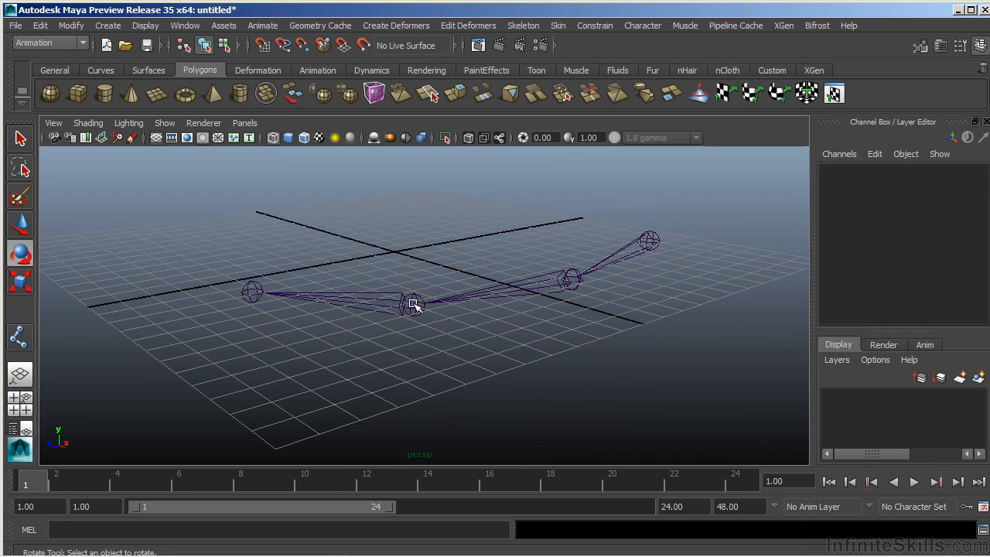
click(415, 304)
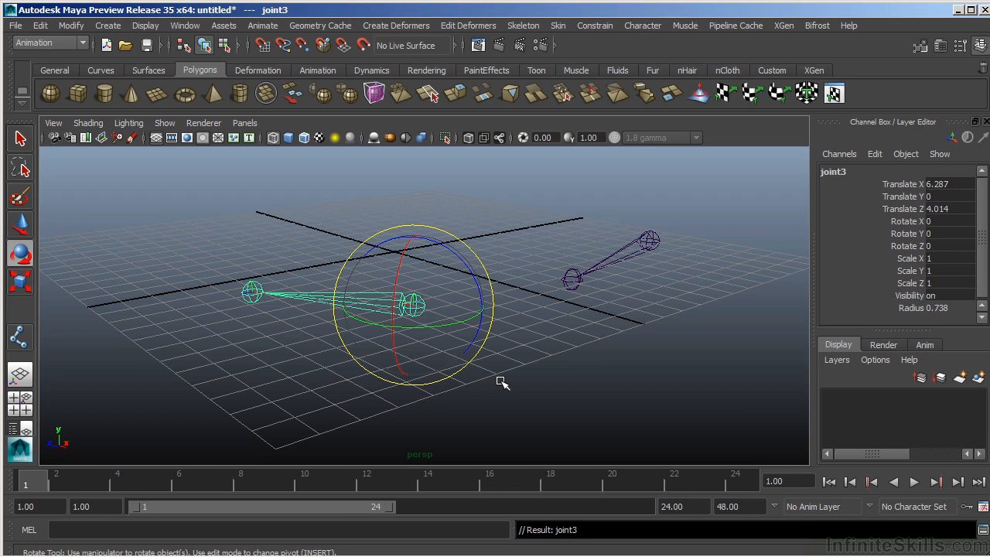
mouse_move(579, 279)
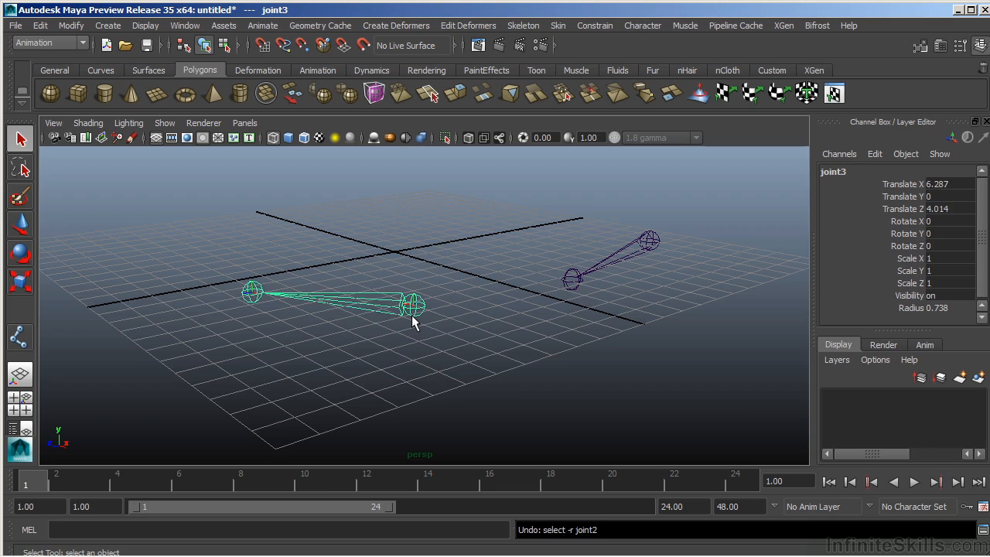
mouse_move(517, 310)
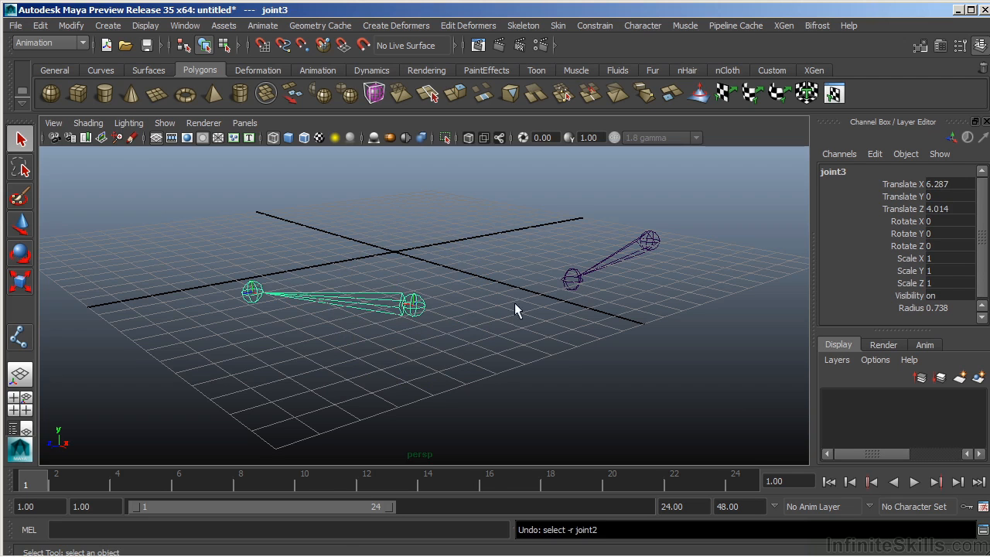
mouse_move(414, 326)
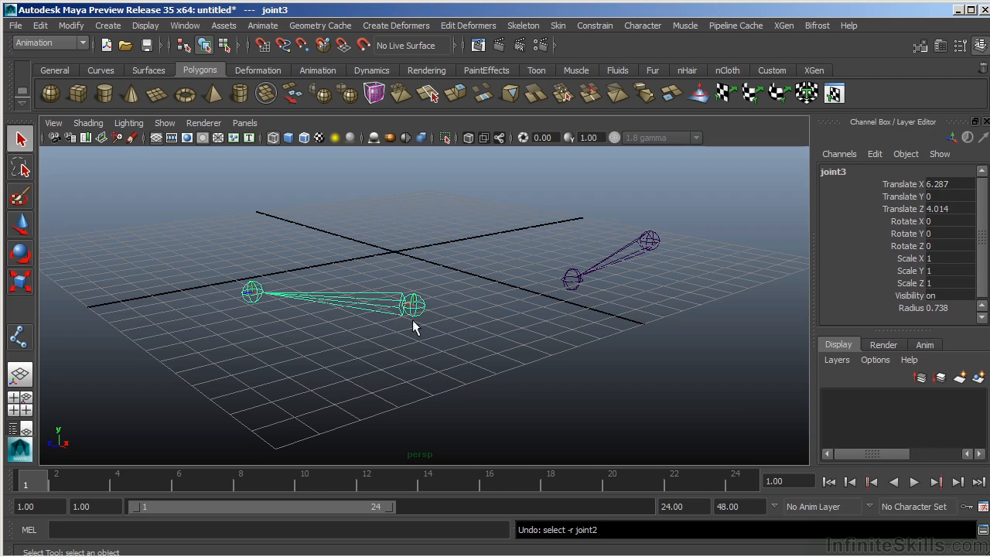
mouse_move(575, 288)
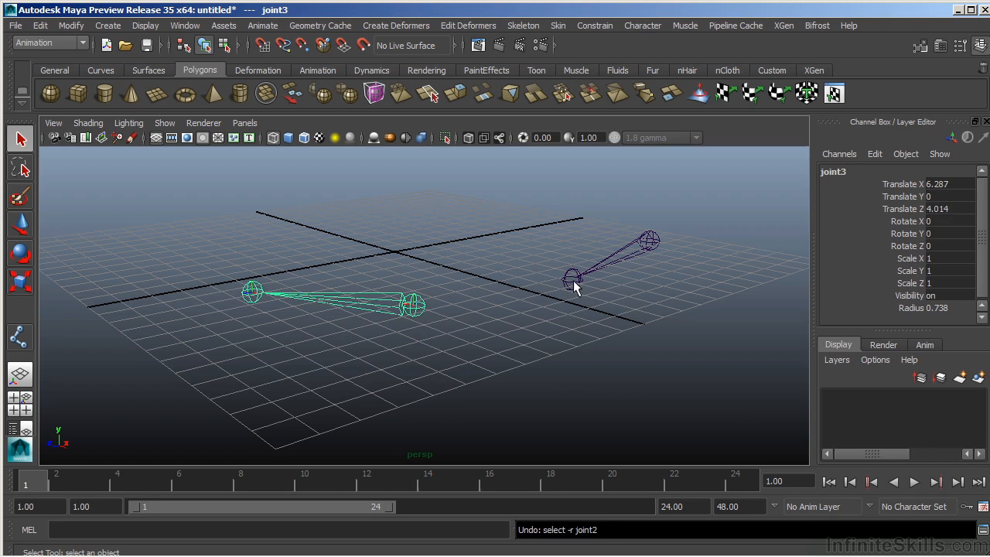
Add joint2 to the joint3 selection and parent the lower leg under joint2.
click(573, 279)
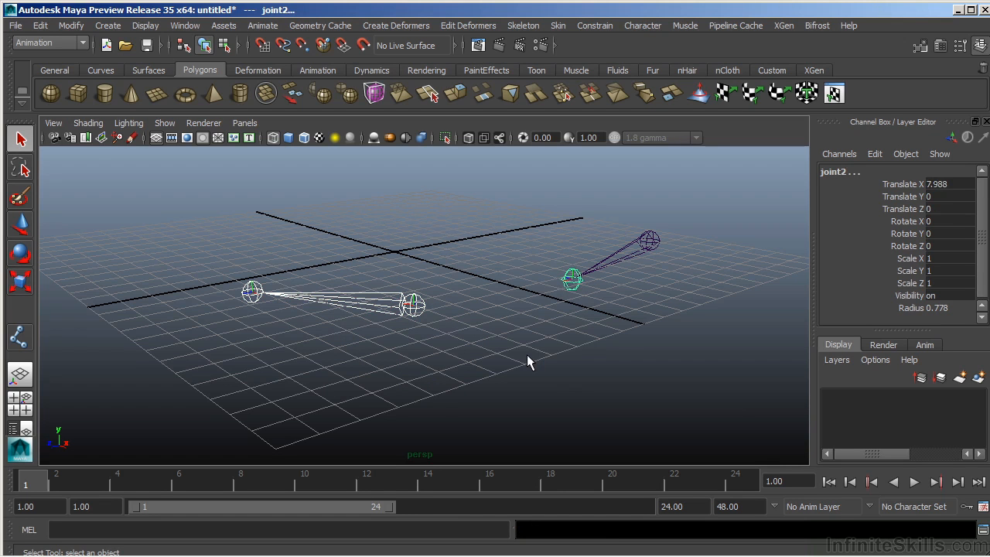
click(573, 278)
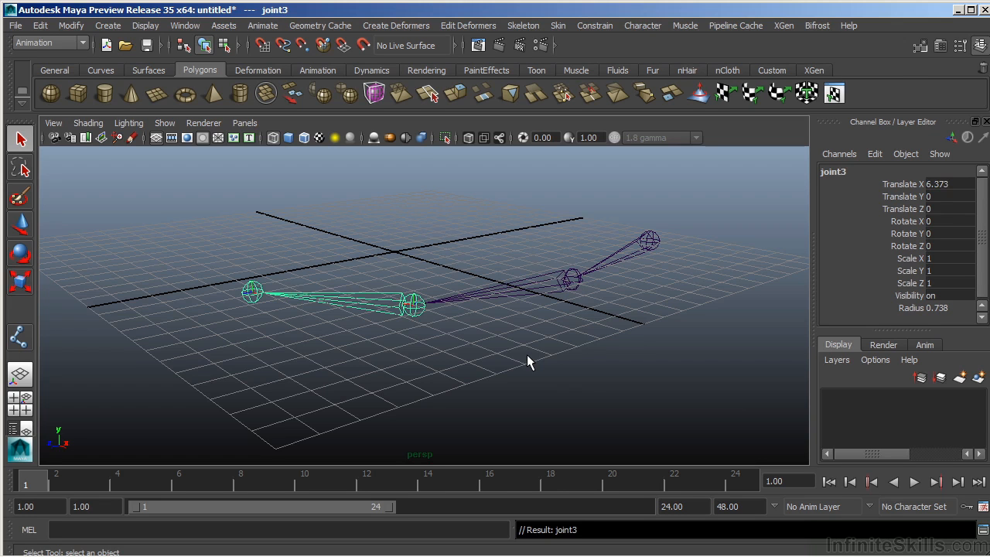
mouse_move(462, 228)
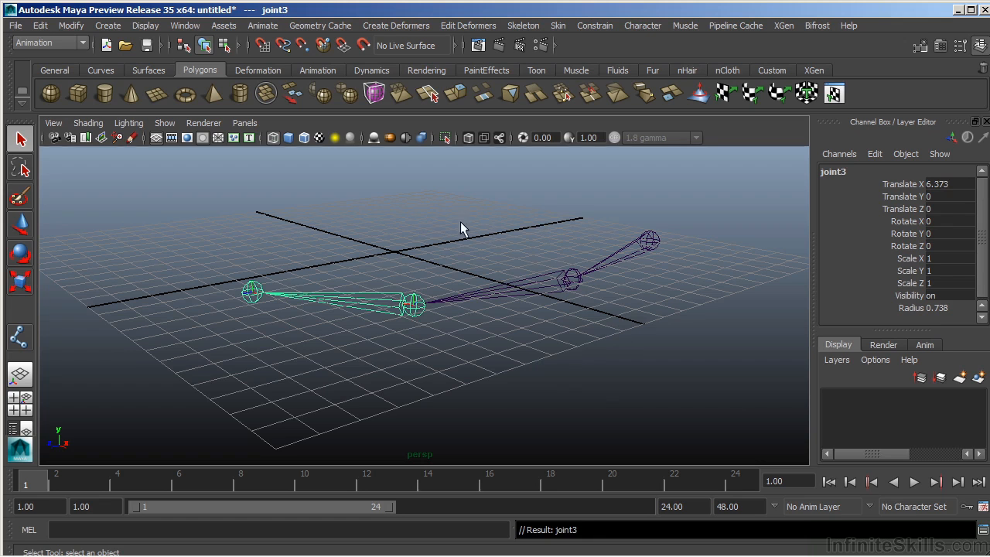
drag(461, 228, 526, 333)
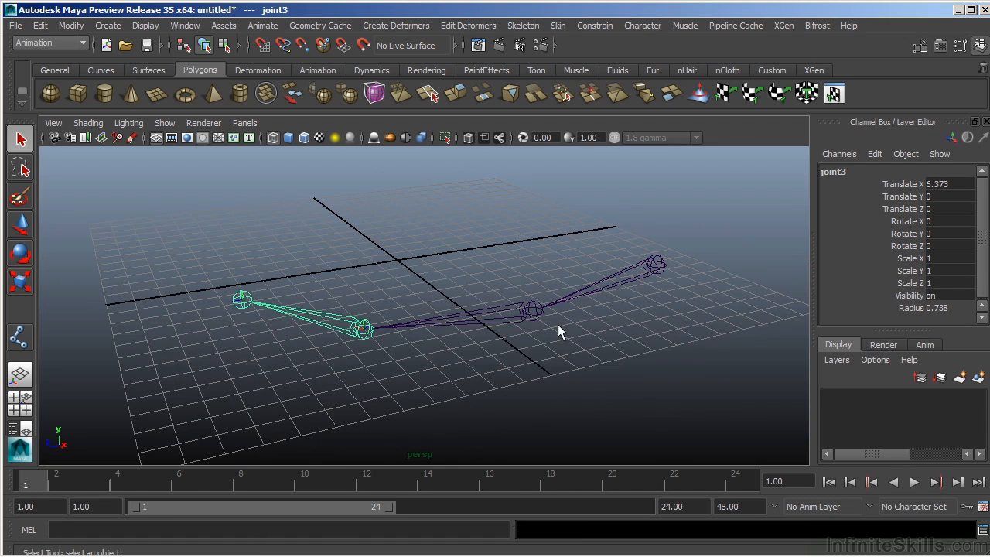
mouse_move(665, 261)
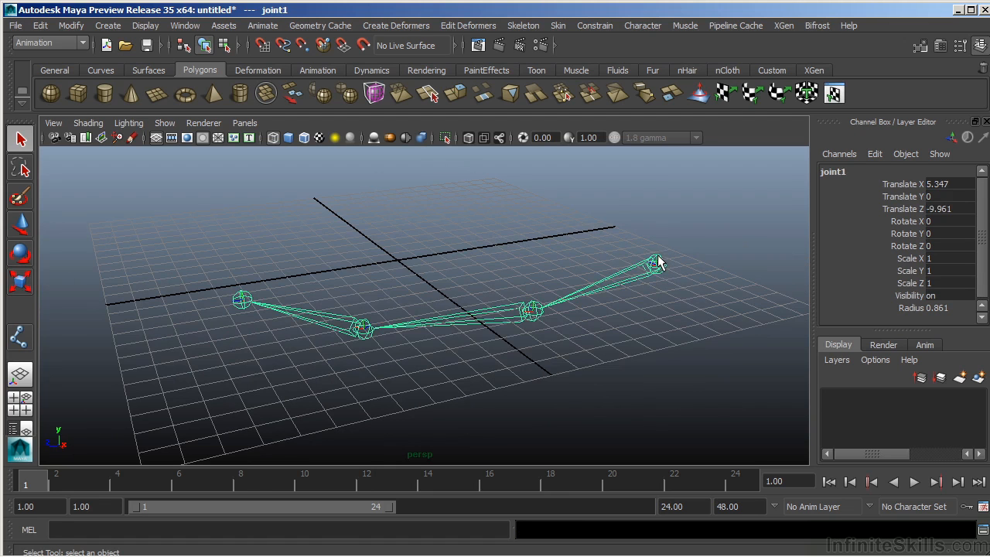
drag(658, 263, 586, 222)
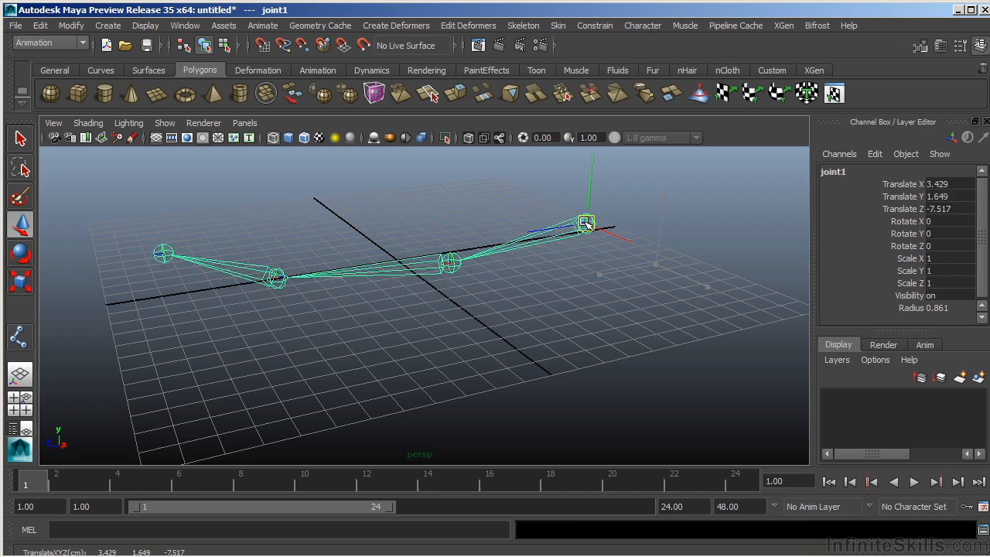
drag(585, 223, 656, 264)
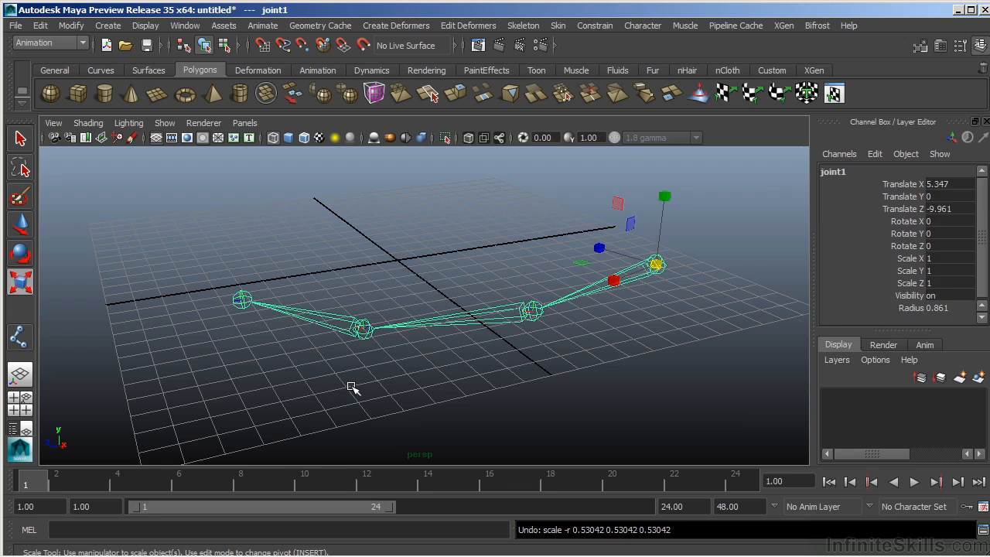
mouse_move(536, 309)
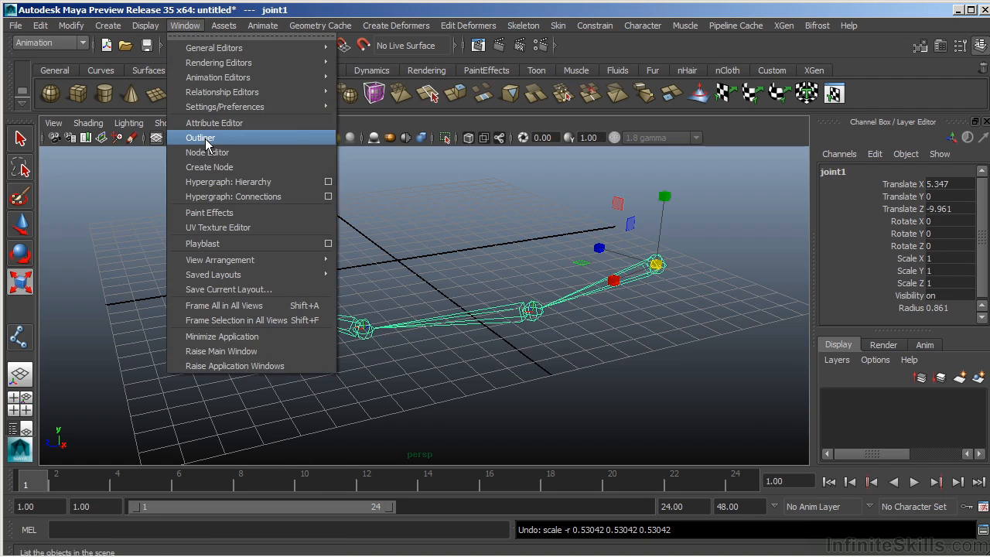
Open the Outliner, move it aside, and expand joint1 to show joint2, joint3, joint4.
click(201, 137)
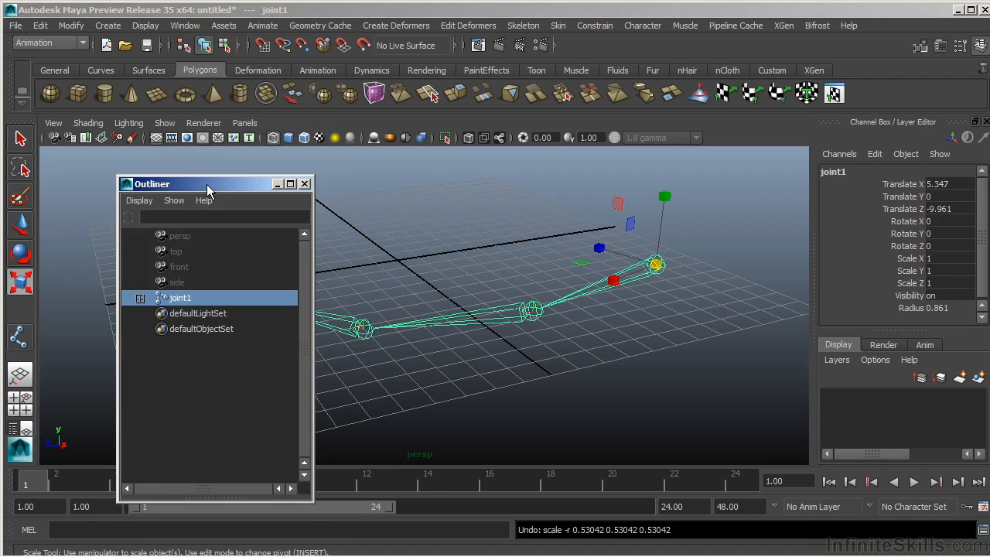
drag(209, 184, 131, 103)
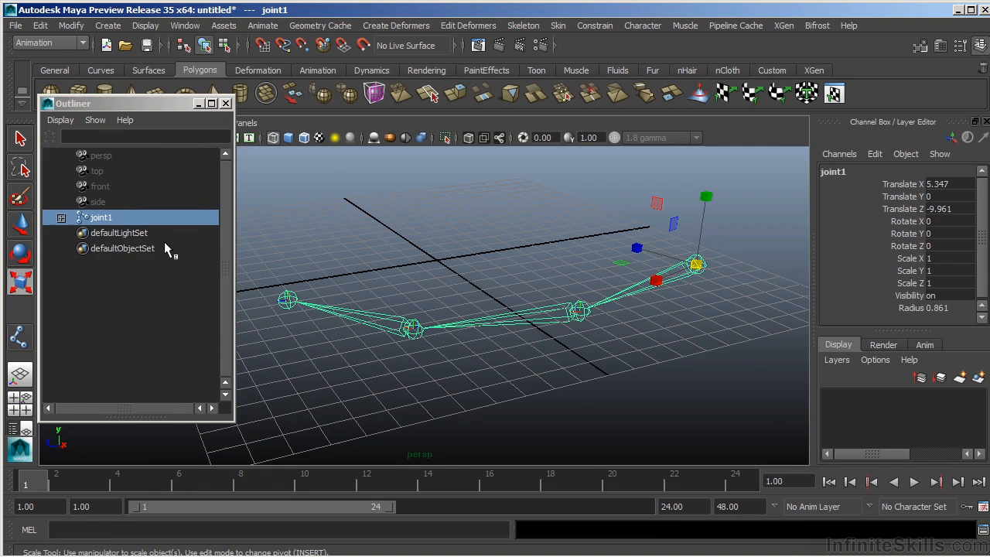
click(60, 217)
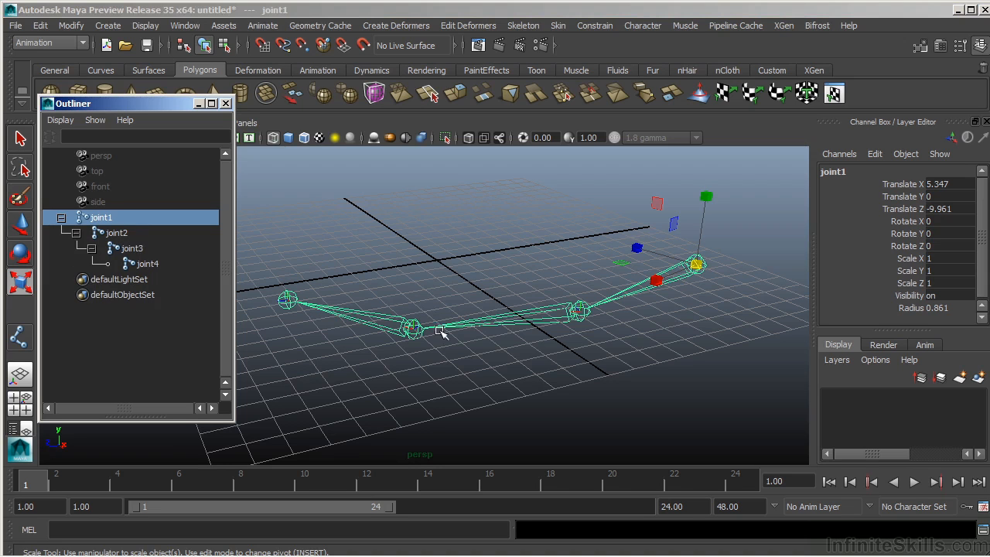
mouse_move(421, 305)
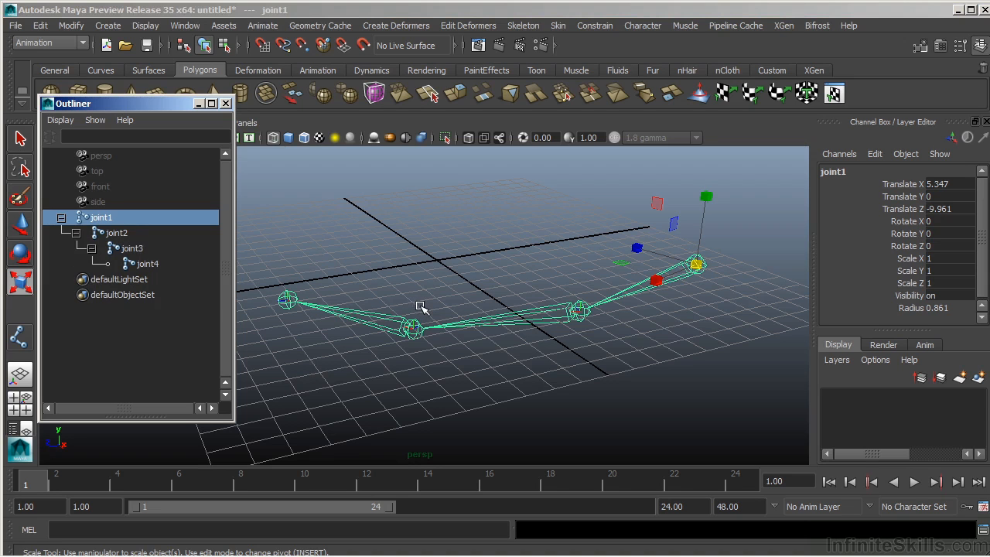
mouse_move(687, 276)
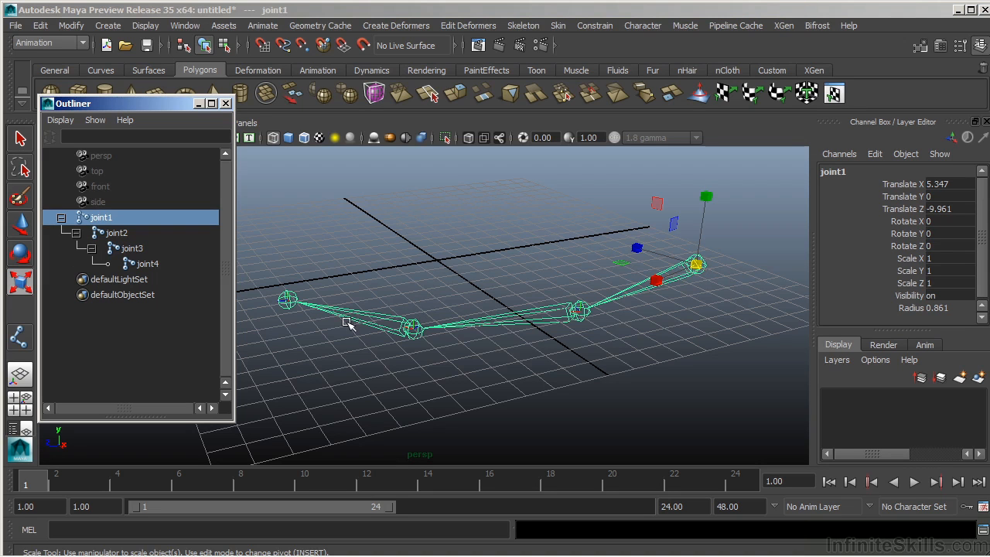
mouse_move(355, 327)
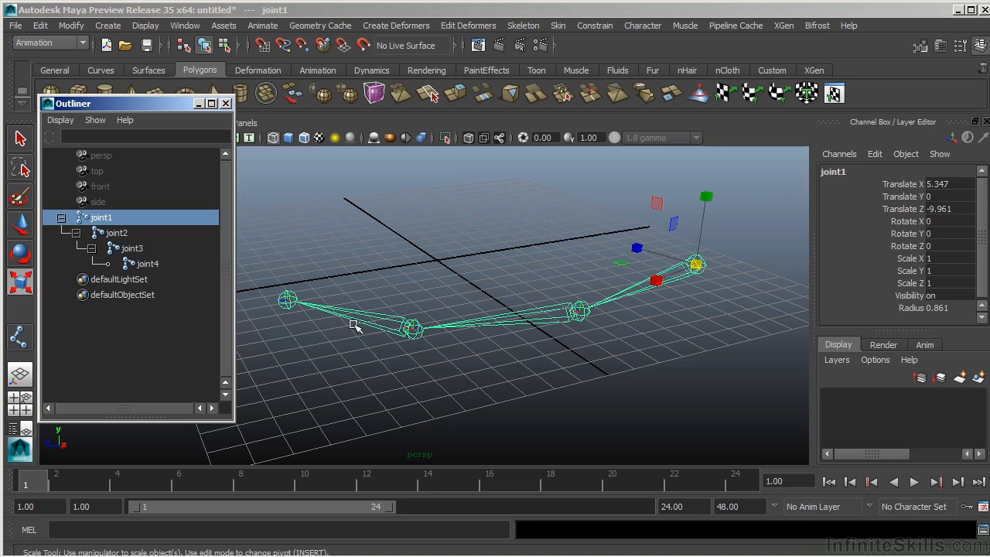
mouse_move(423, 332)
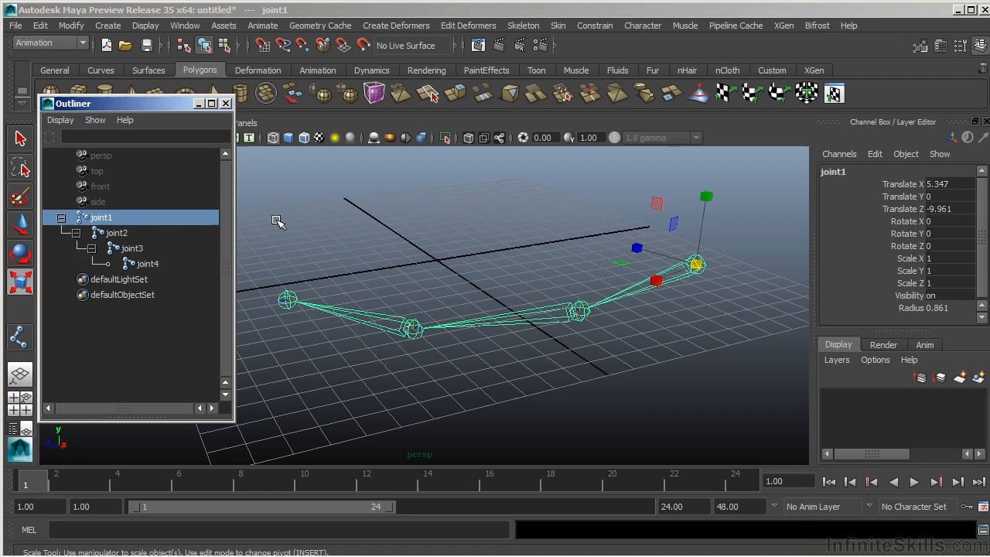
Select joint4, joint3, then joint1 in the Outliner to highlight the whole leg.
click(147, 263)
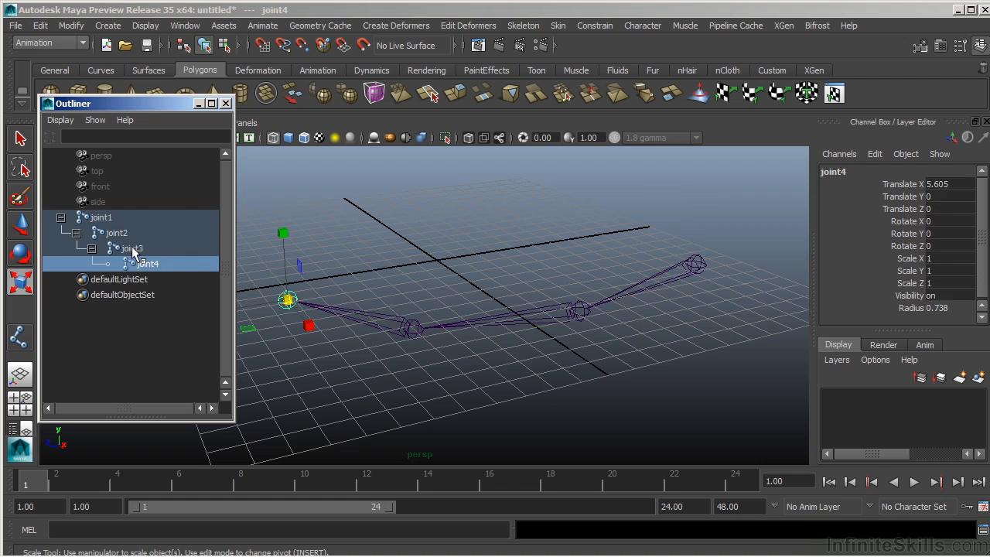
click(131, 247)
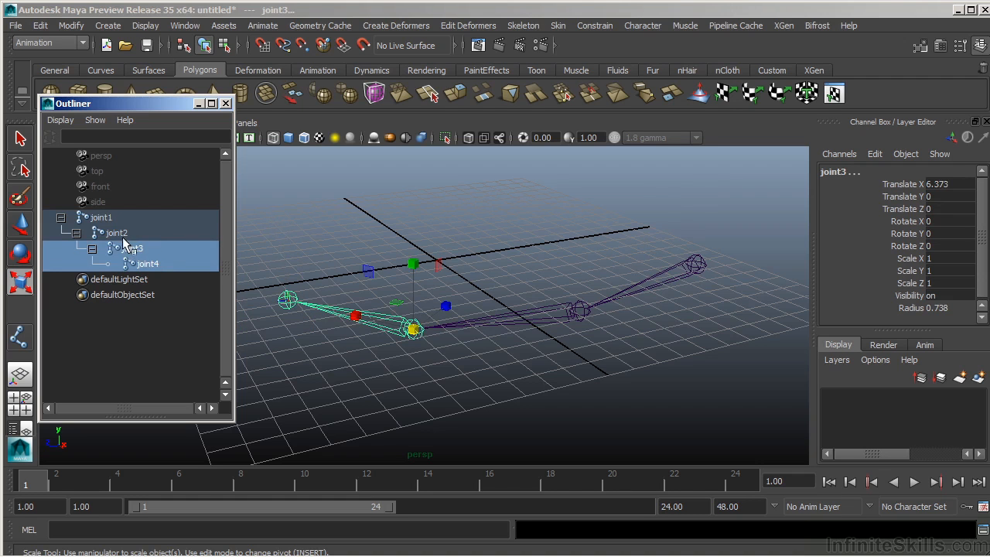
click(101, 218)
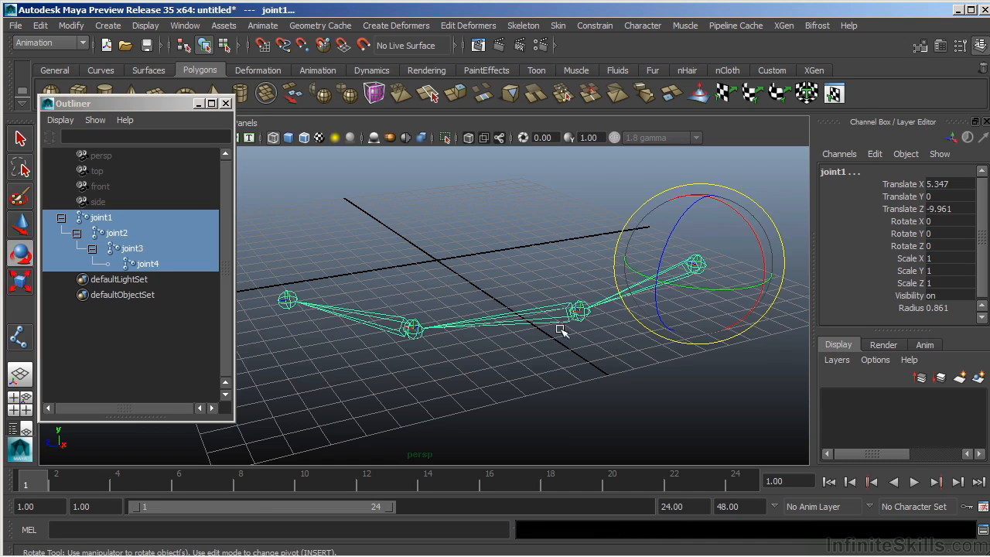
mouse_move(704, 303)
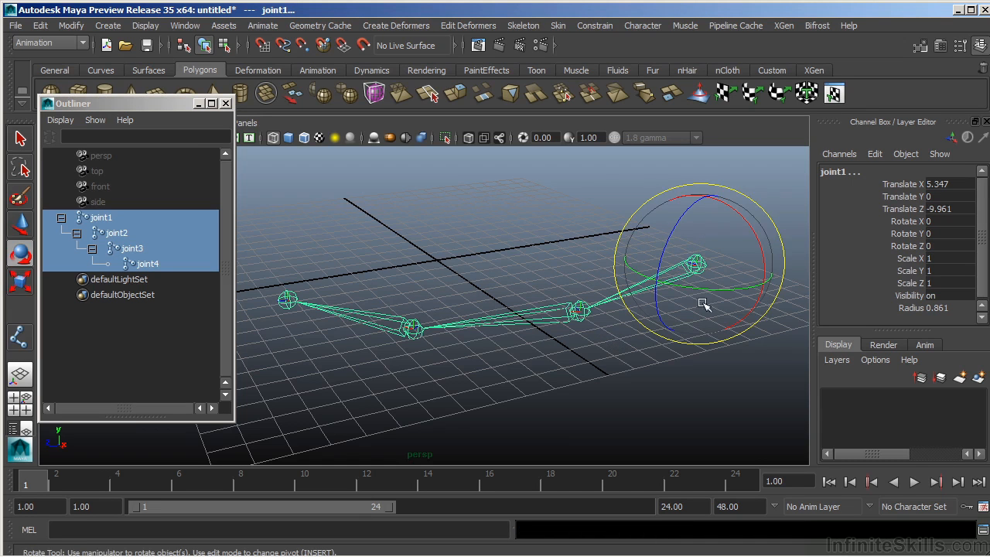
Test-rotate the leg chain, undo the rotation, and deselect everything.
drag(704, 302, 696, 294)
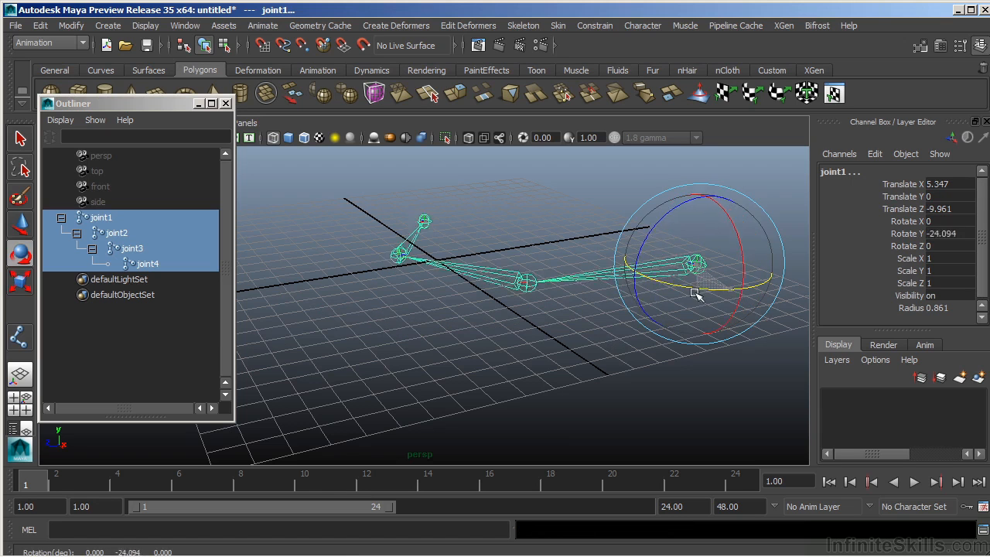
drag(696, 294, 711, 307)
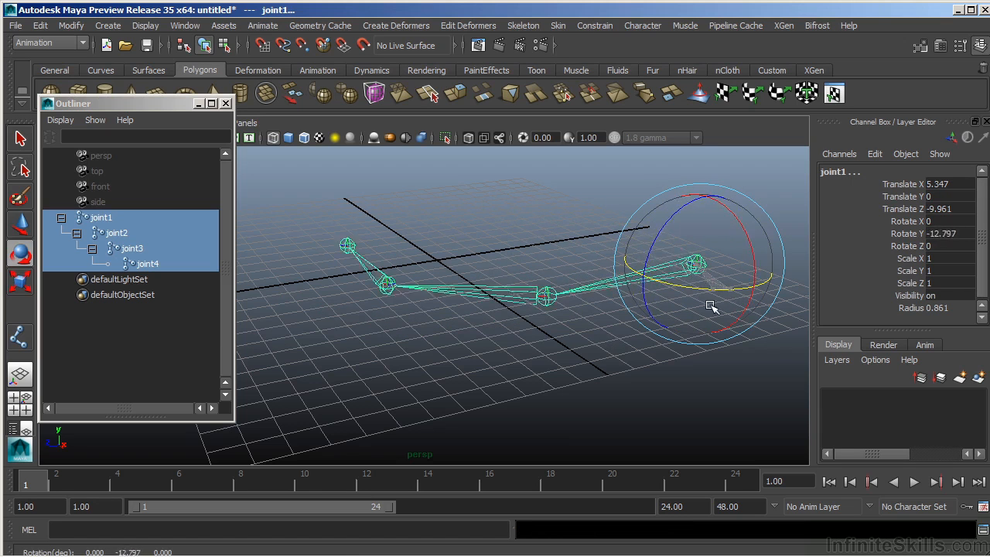
drag(712, 306, 677, 323)
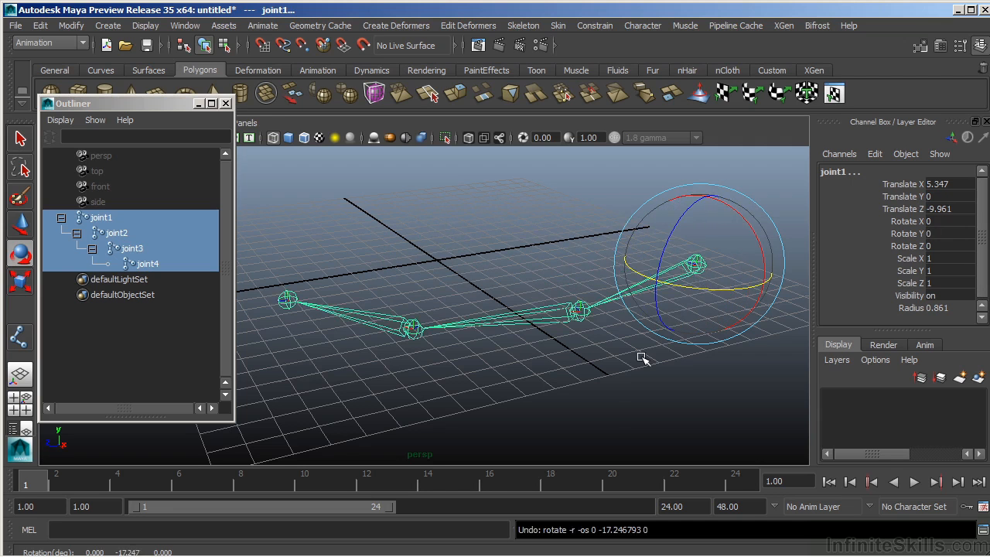
click(654, 353)
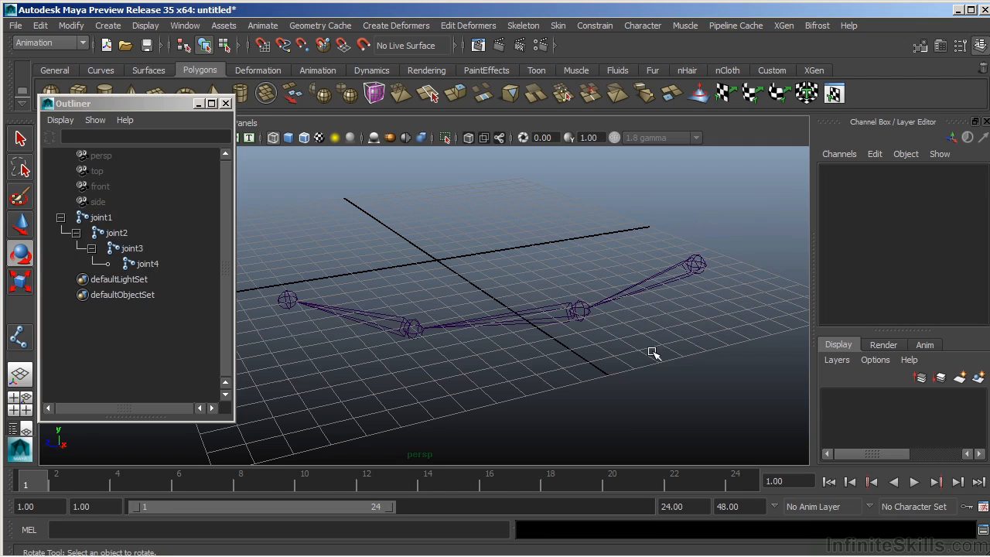
drag(653, 353, 461, 315)
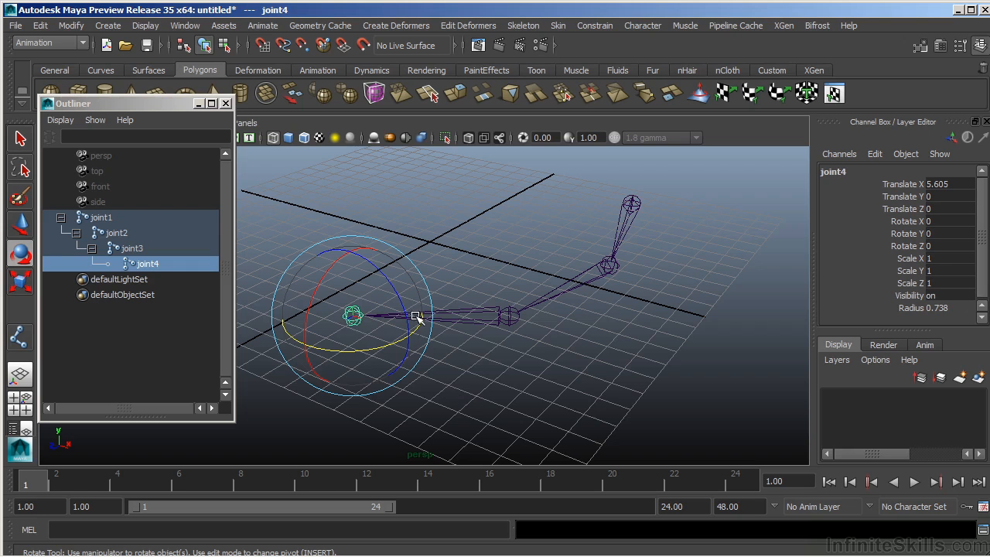
click(464, 340)
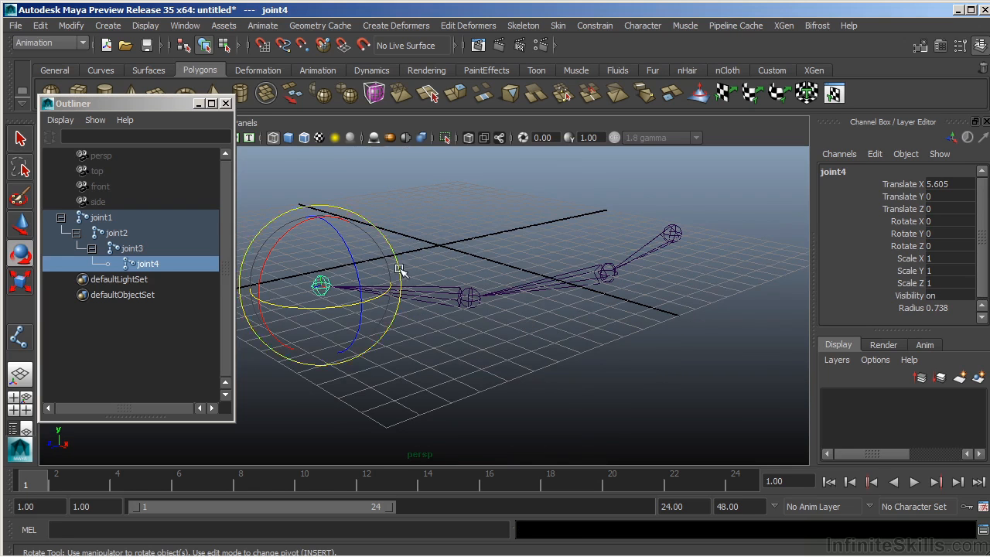
drag(402, 271, 301, 267)
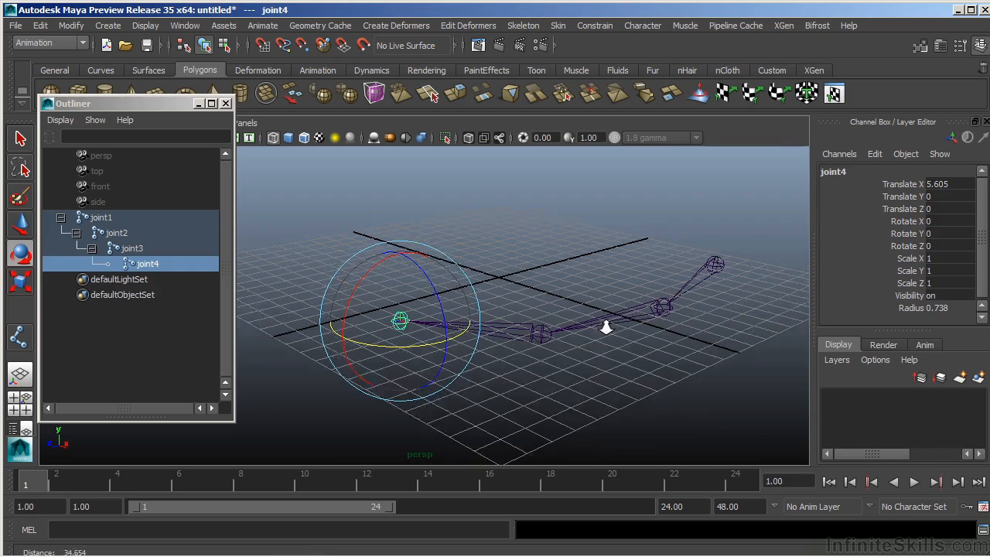
click(571, 364)
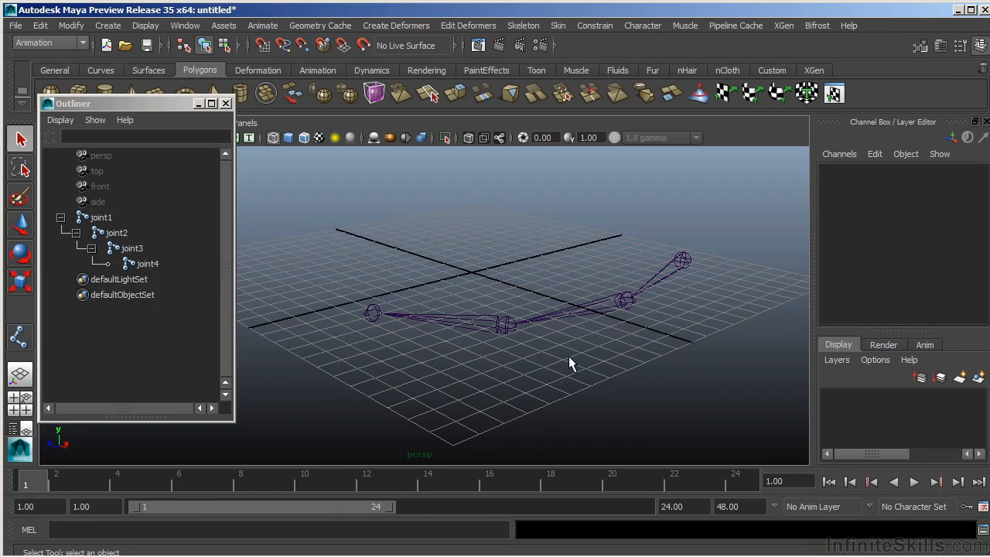
mouse_move(656, 254)
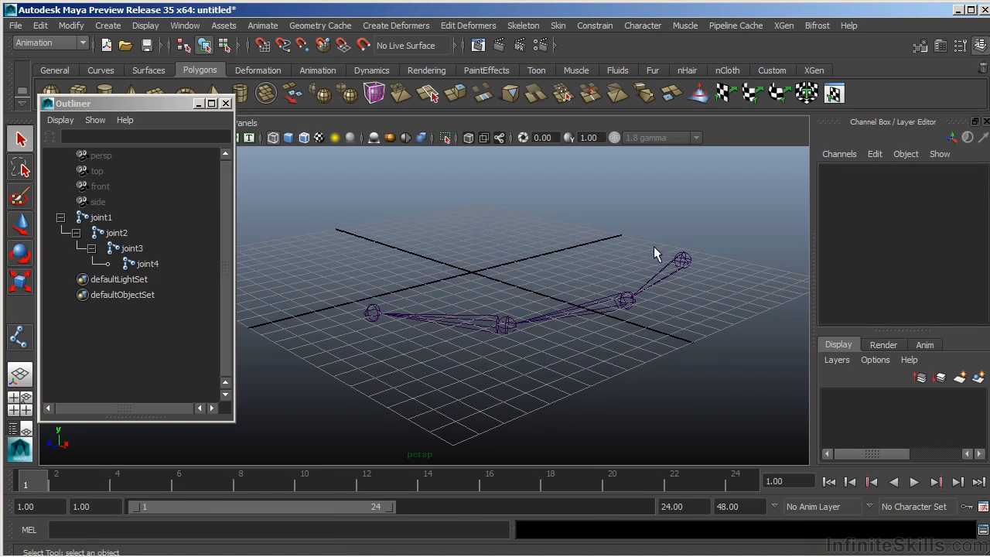
mouse_move(584, 290)
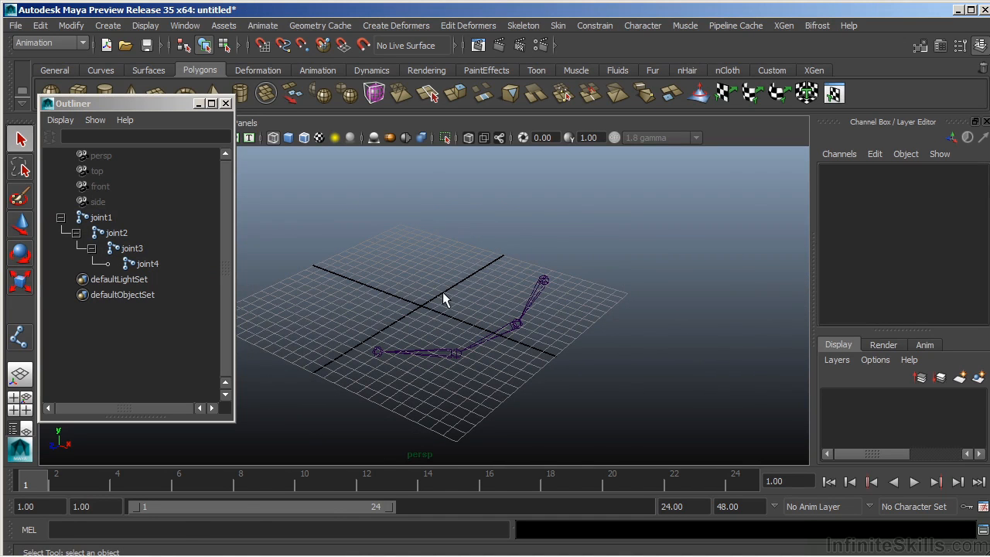
mouse_move(566, 155)
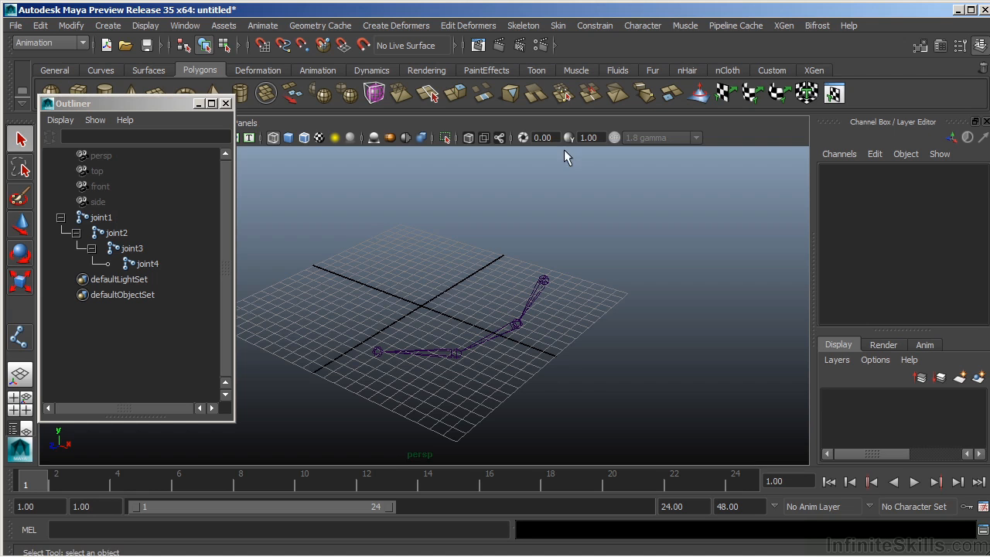
mouse_move(524, 25)
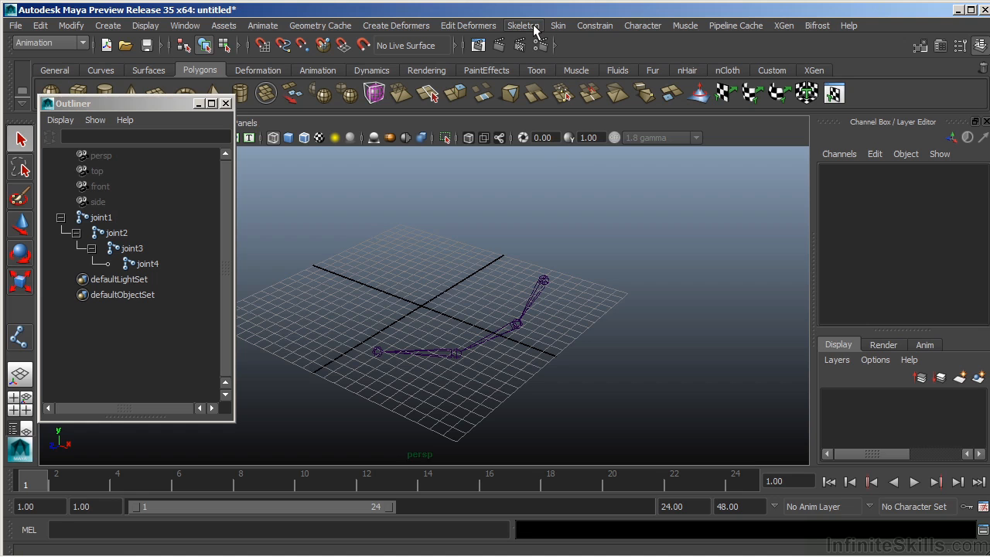
mouse_move(530, 31)
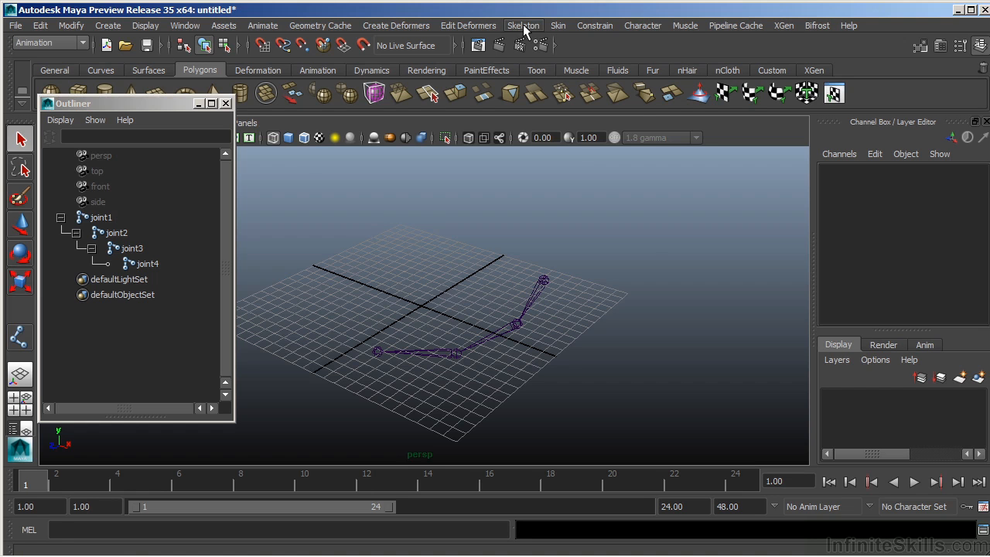
Draw a joint5 chain in the perspective view with the Joint Tool, then orbit to inspect it.
click(523, 26)
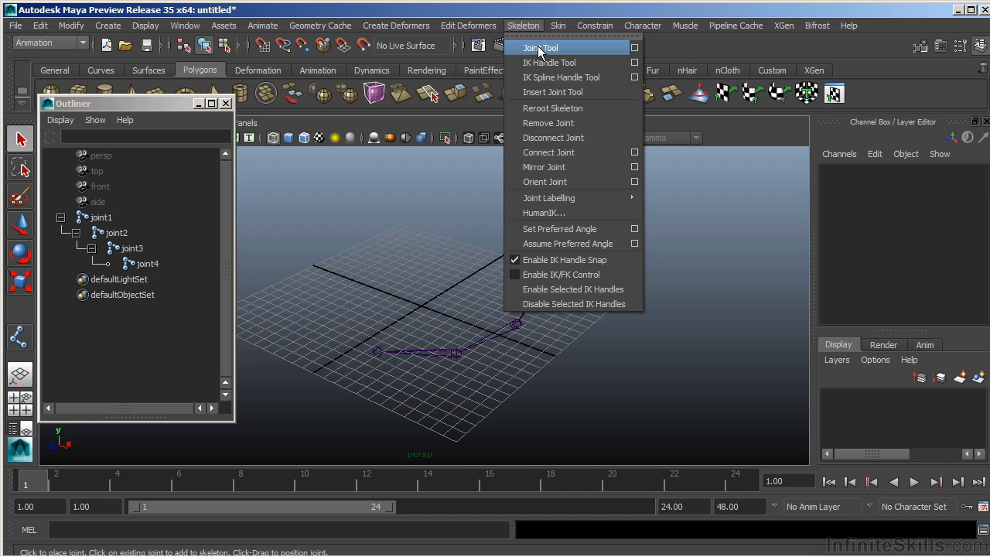
click(542, 48)
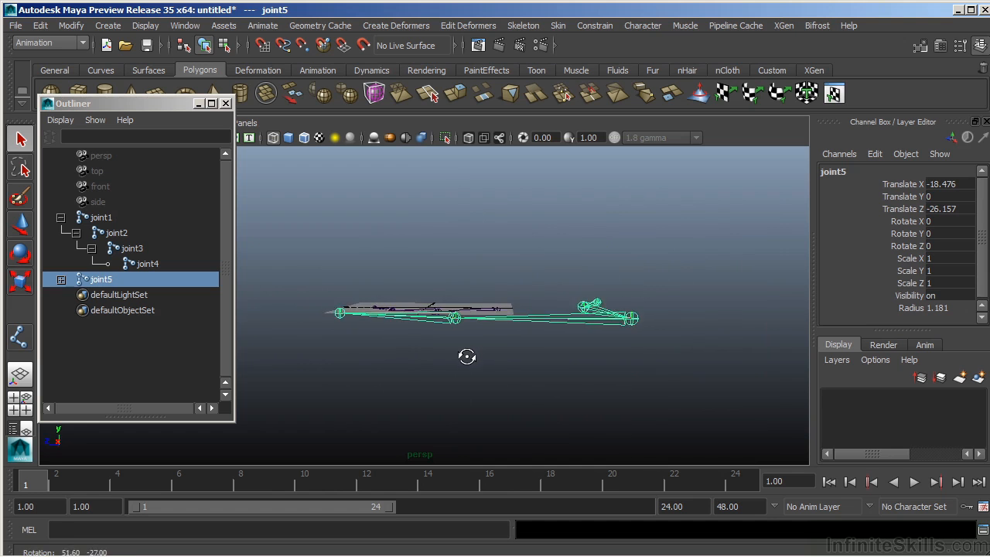
drag(466, 356, 542, 290)
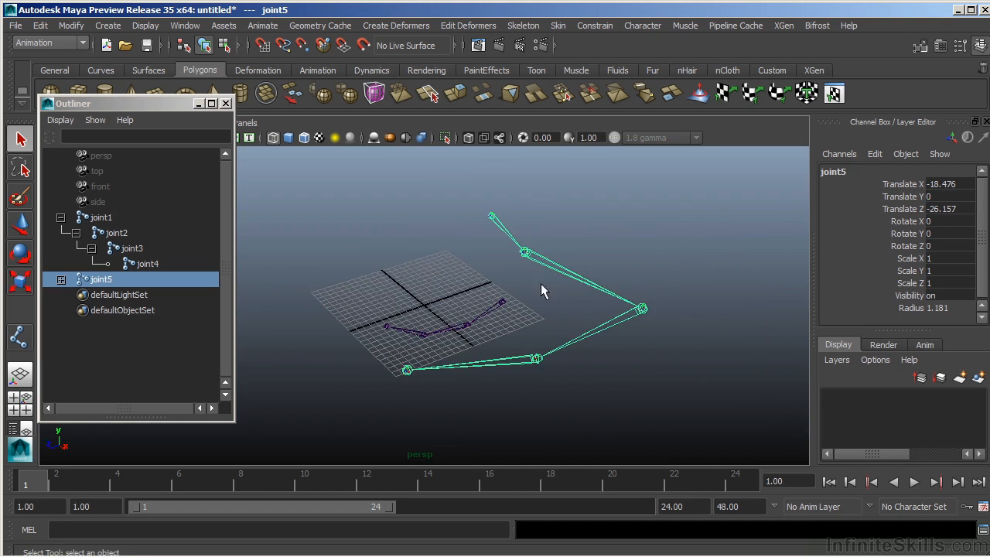
drag(542, 290, 464, 209)
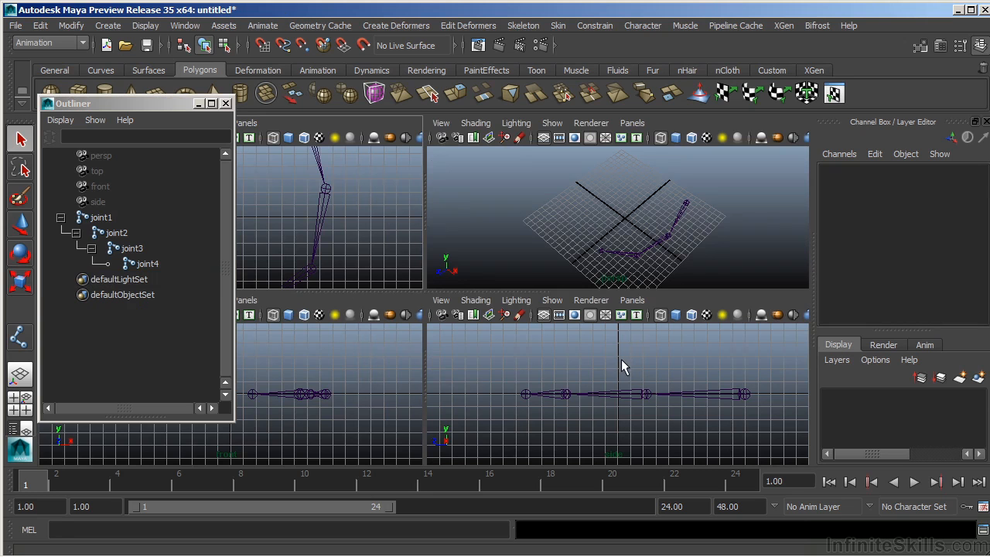
mouse_move(624, 360)
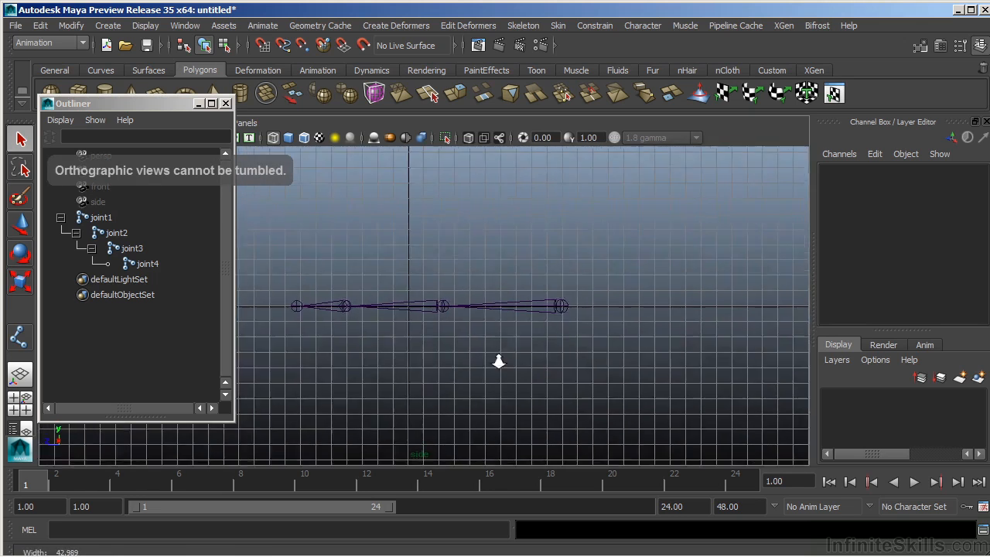
Undo the stray chain and place the new leg's hip and knee joints in side view.
drag(499, 362, 526, 280)
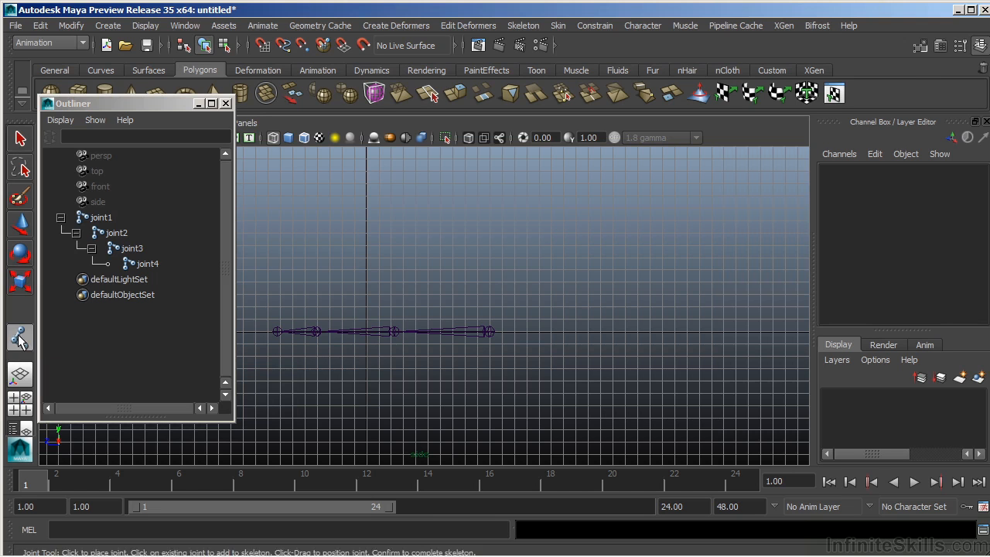
mouse_move(617, 195)
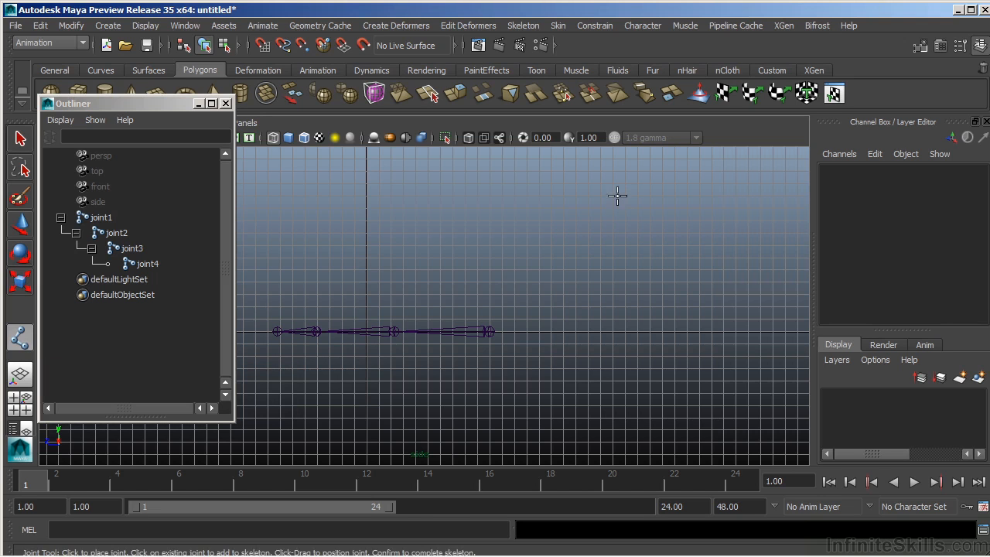
click(631, 178)
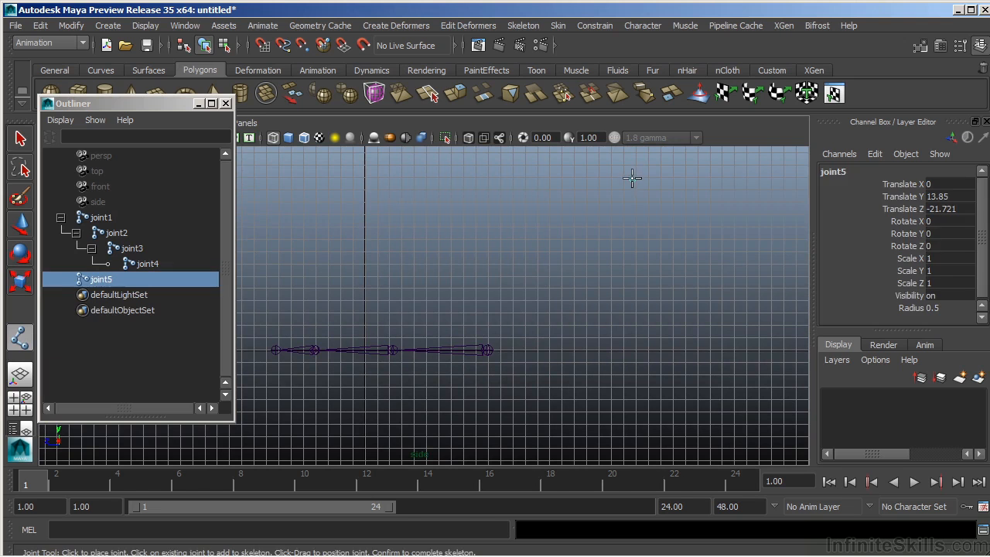
click(633, 179)
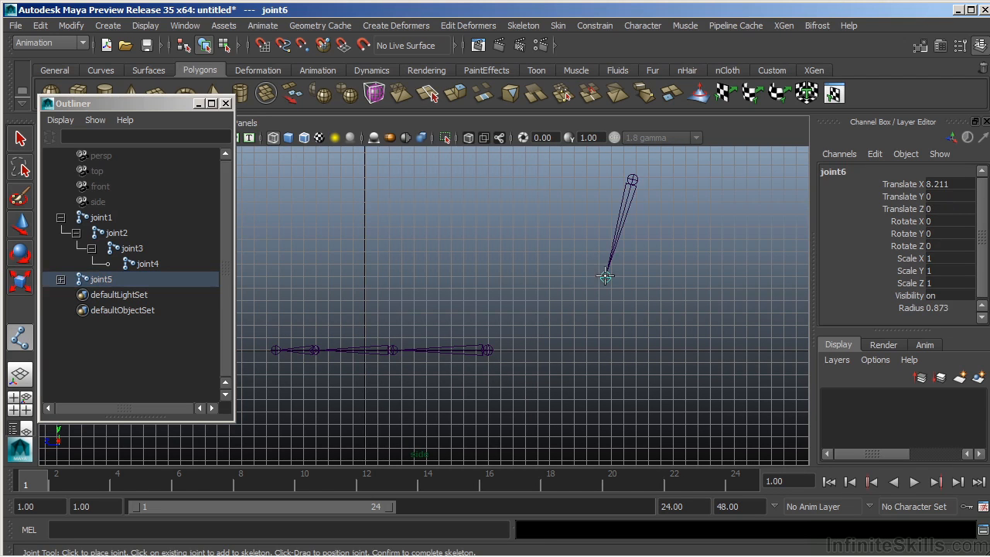
mouse_move(624, 349)
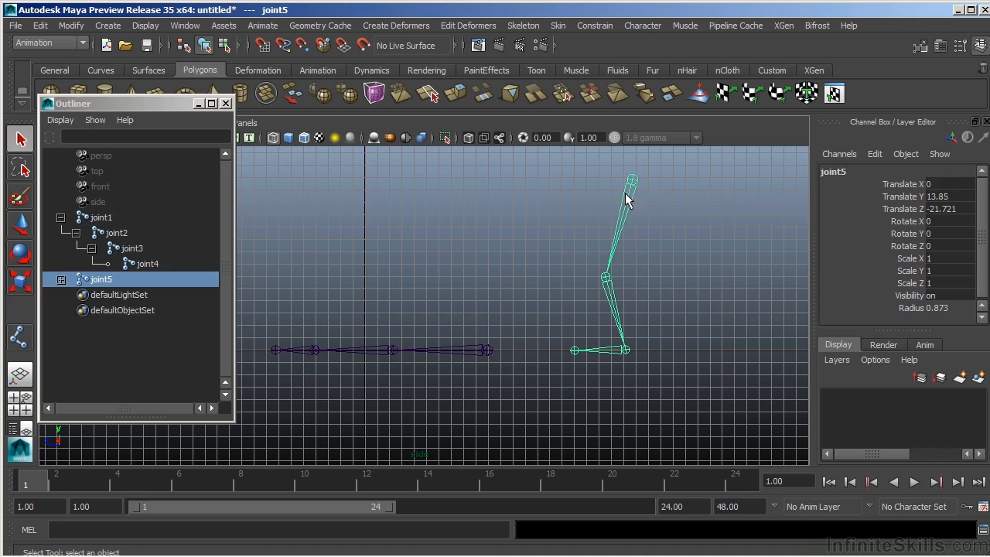
mouse_move(584, 363)
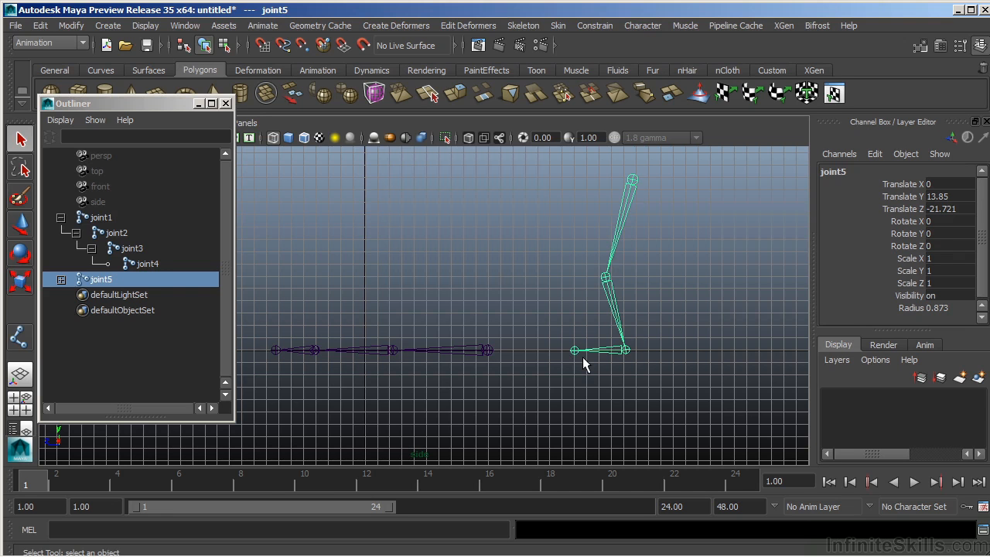
mouse_move(671, 295)
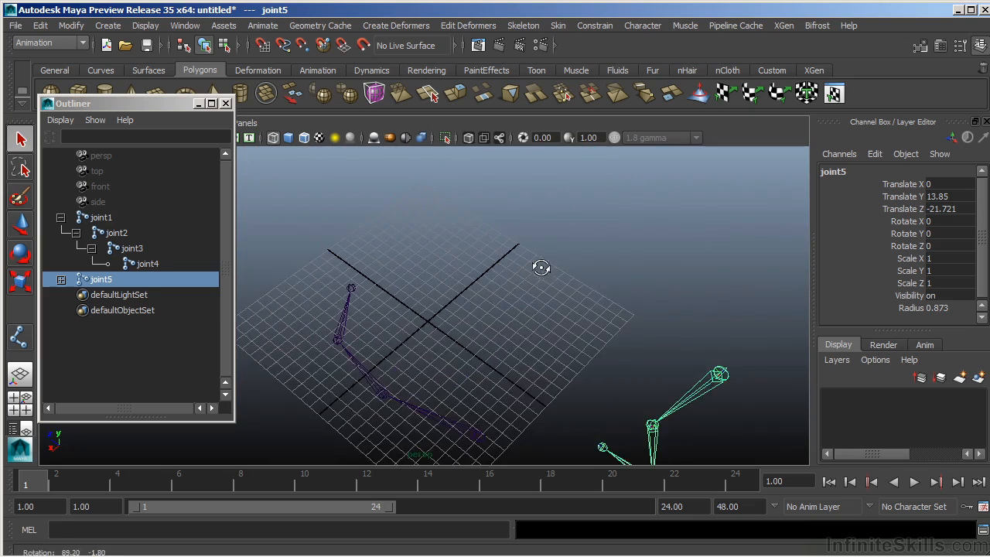
drag(541, 267, 495, 348)
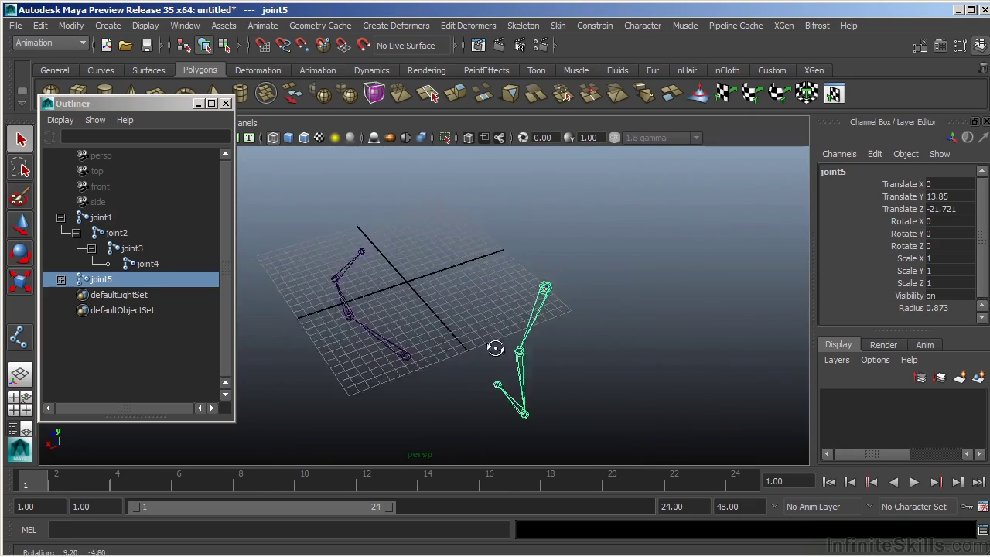
drag(495, 348, 614, 345)
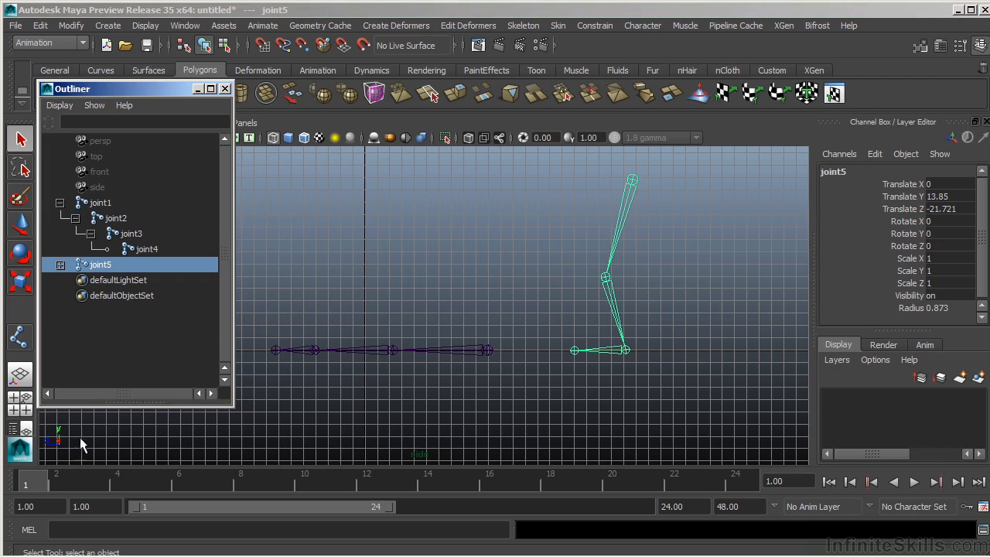
mouse_move(635, 188)
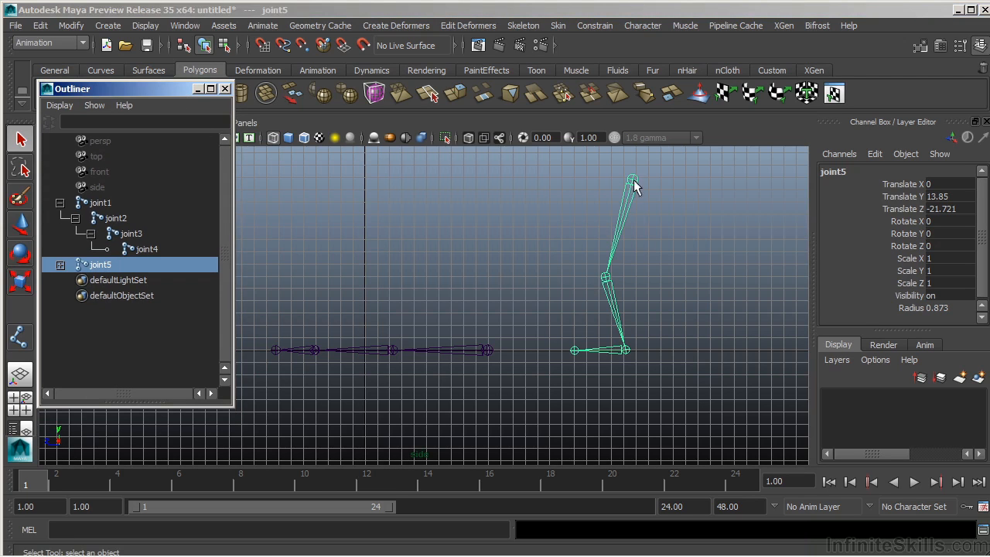
drag(634, 186, 673, 236)
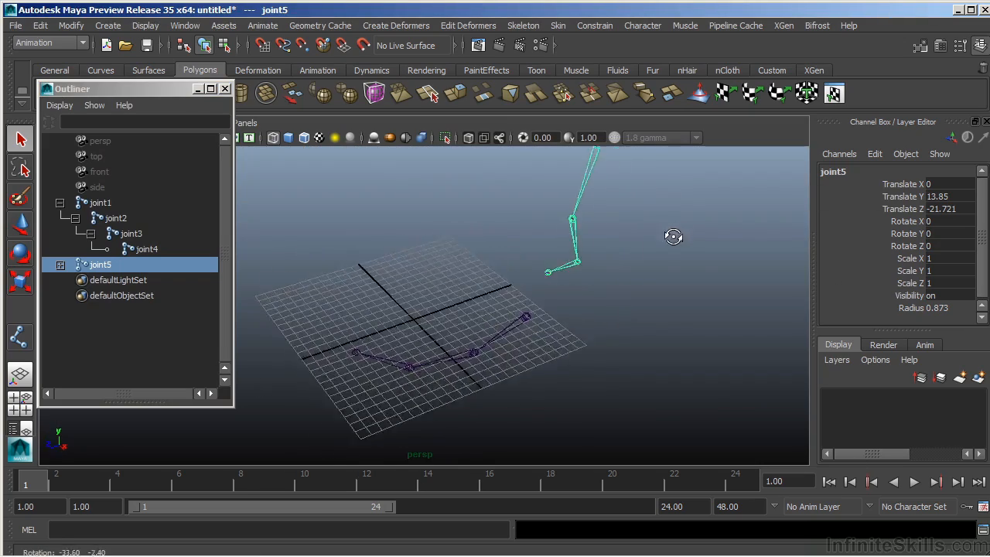
drag(672, 236, 604, 304)
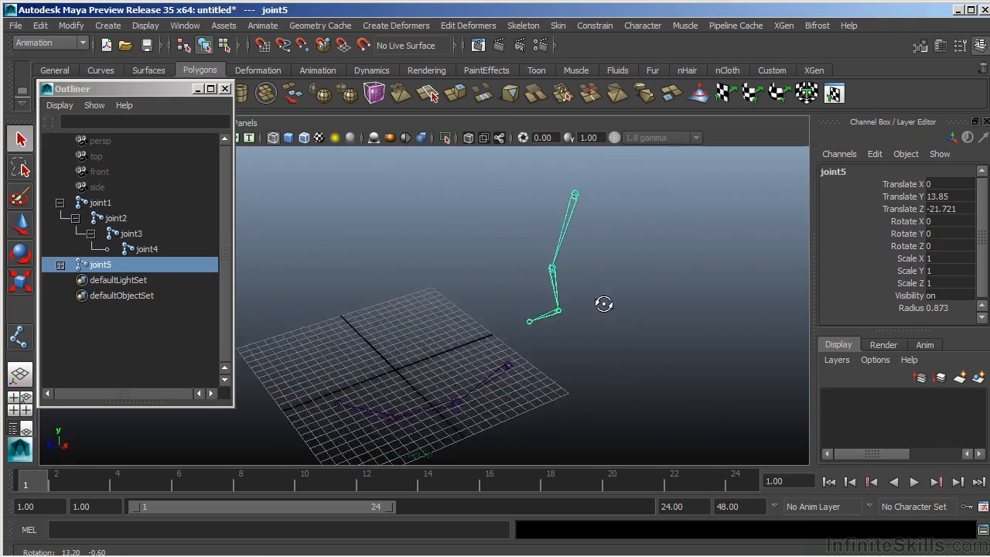
drag(604, 304, 571, 301)
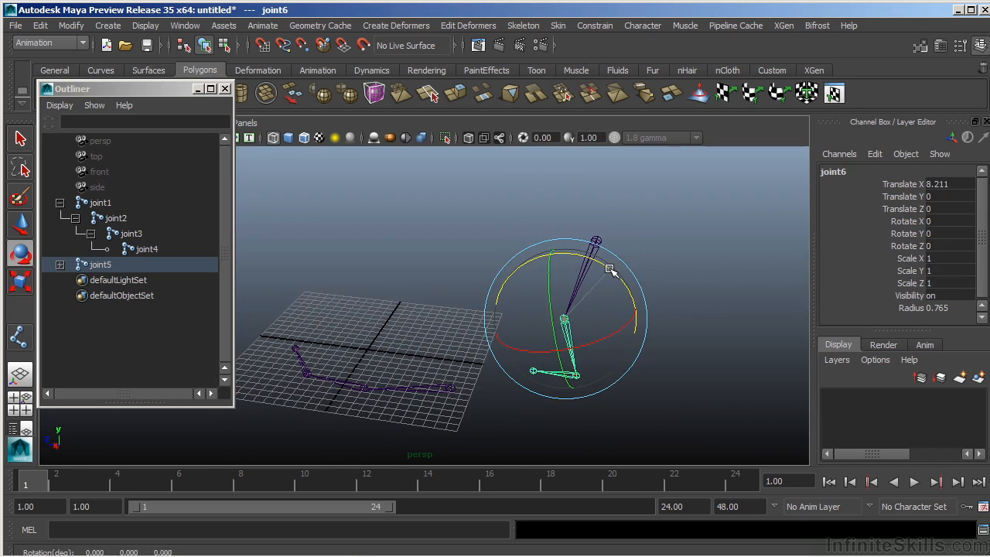
drag(611, 271, 592, 290)
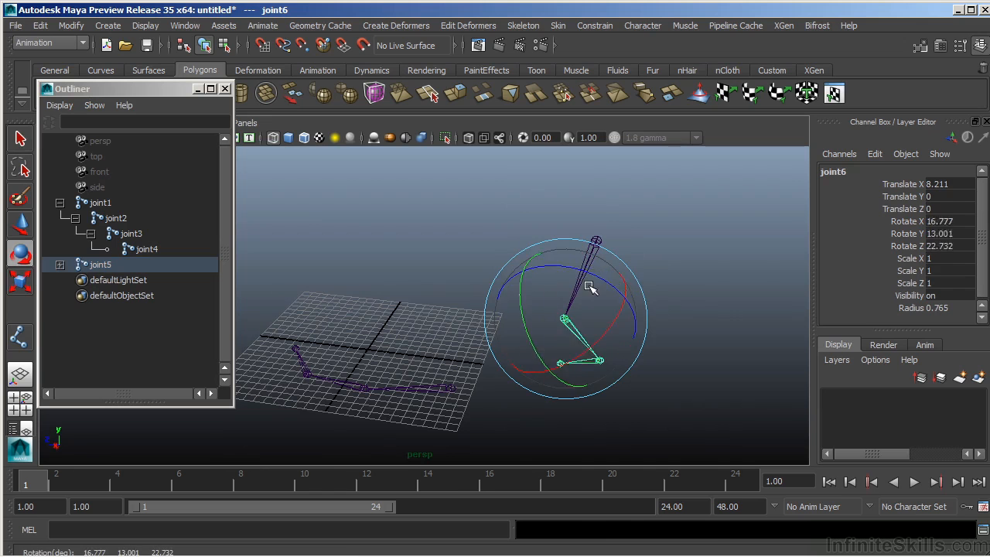
drag(592, 289, 611, 269)
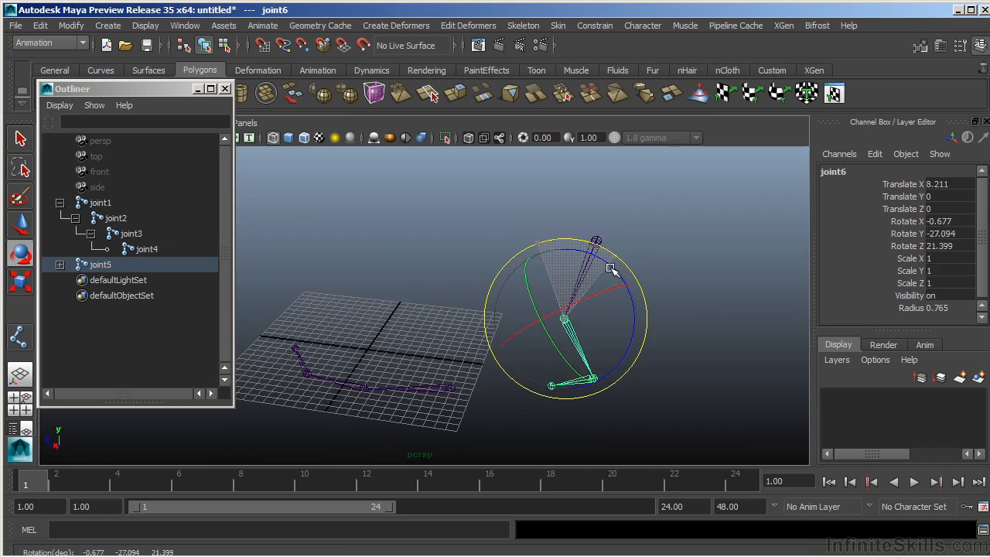
drag(611, 267, 591, 308)
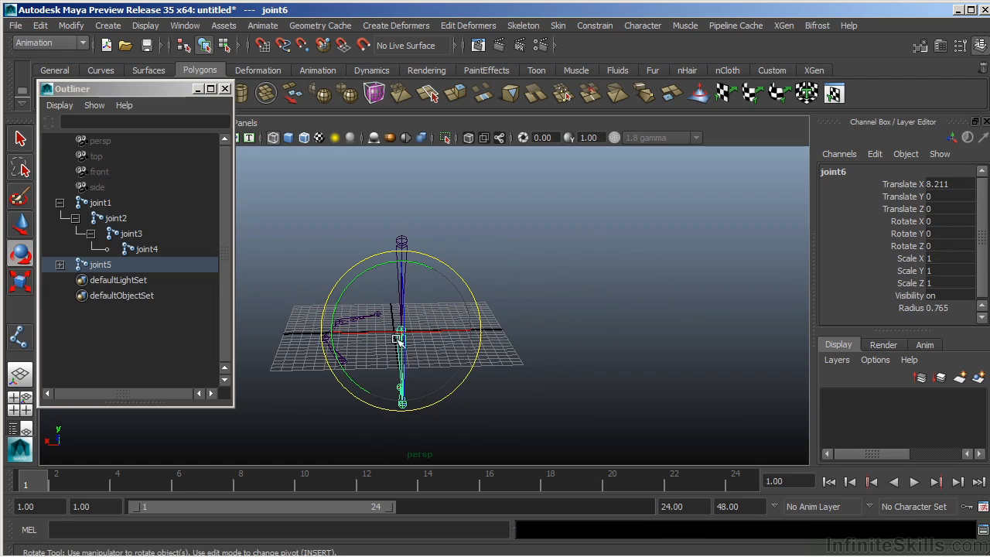
drag(402, 332, 591, 320)
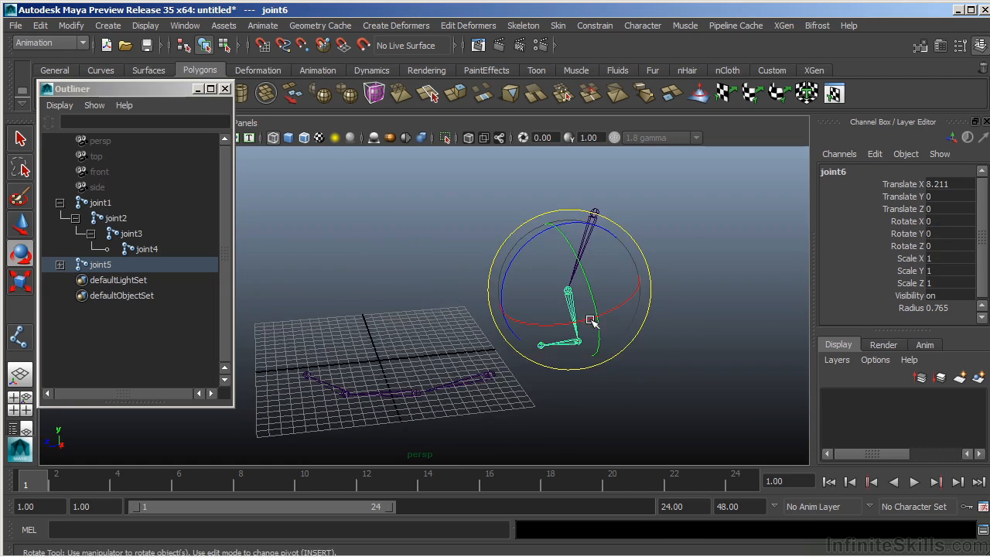
drag(591, 321, 576, 356)
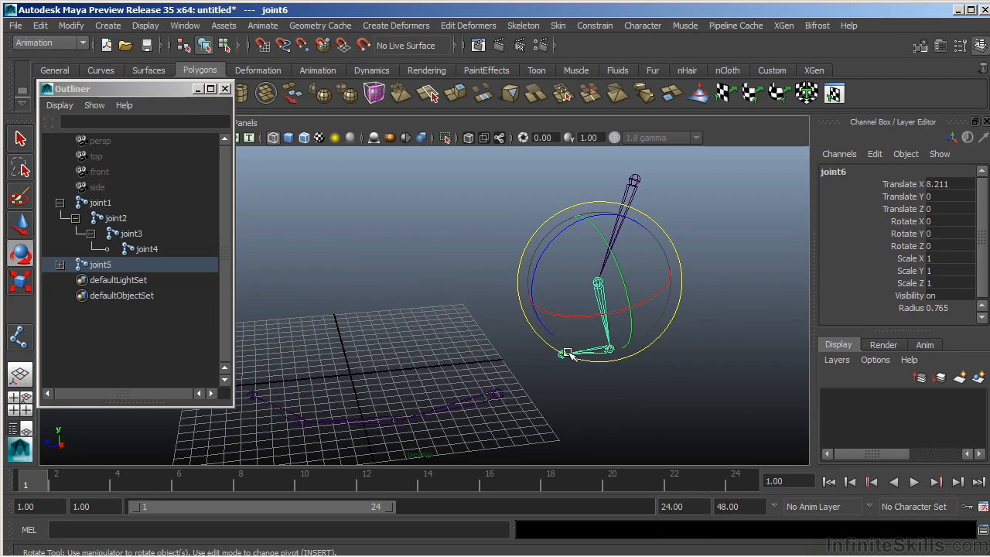
mouse_move(942, 238)
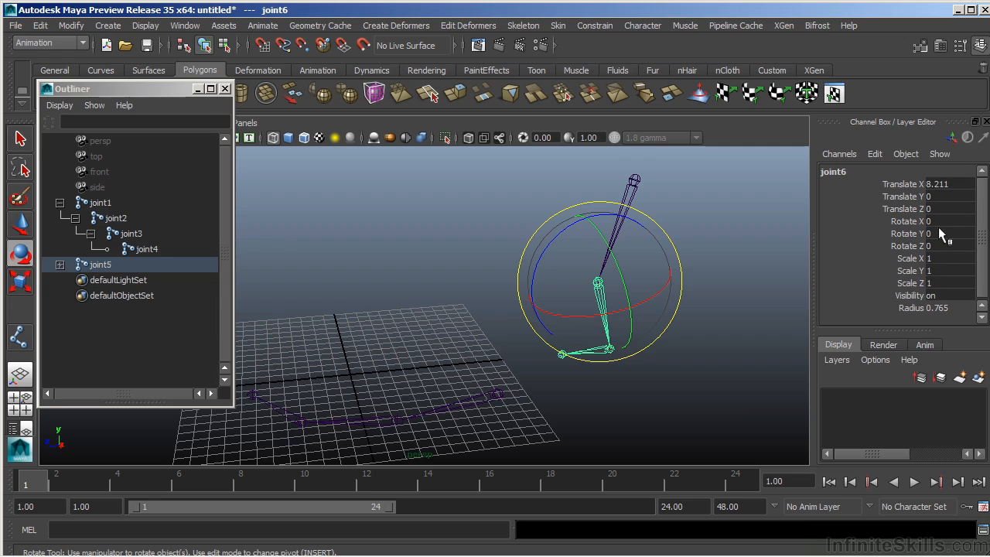
mouse_move(924, 228)
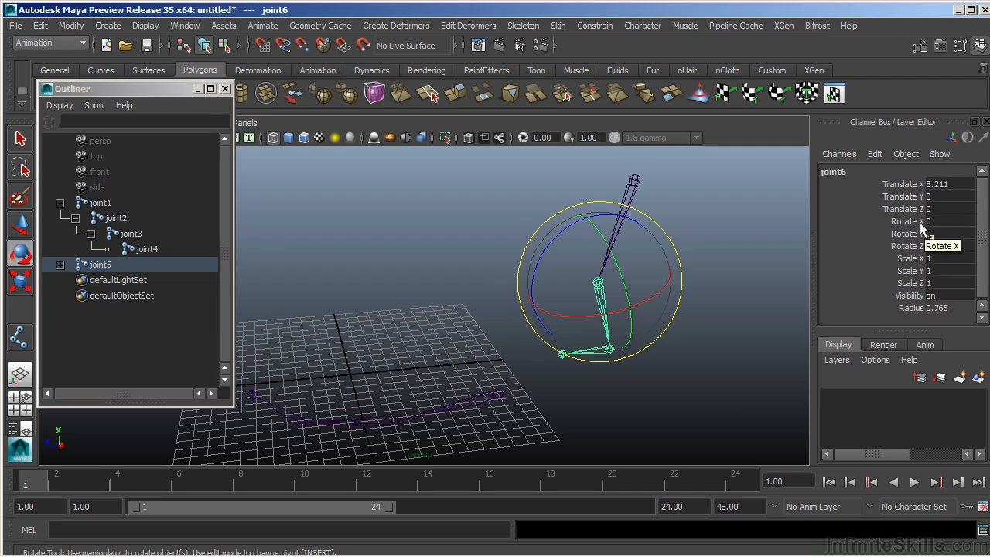
mouse_move(916, 233)
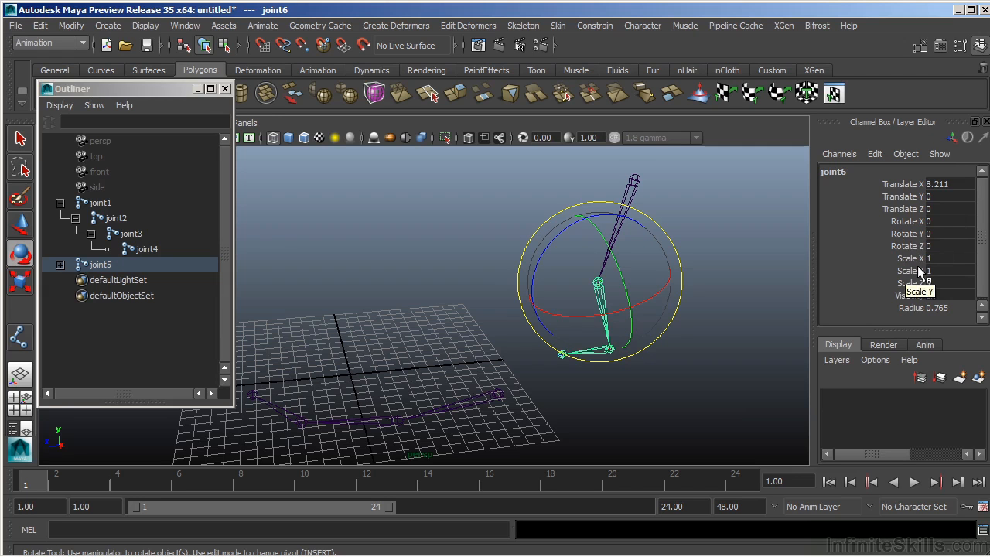
mouse_move(920, 190)
text(0)
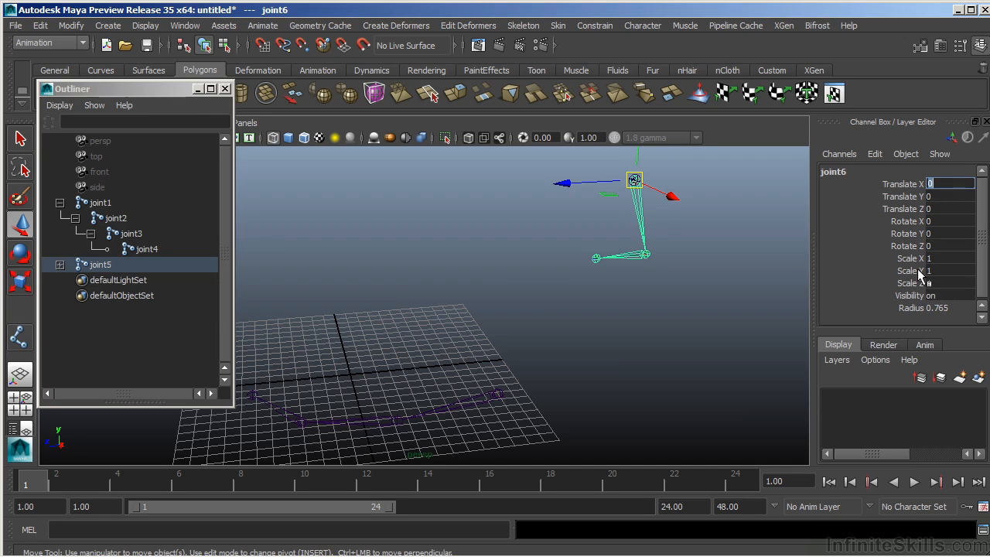
mouse_move(597, 317)
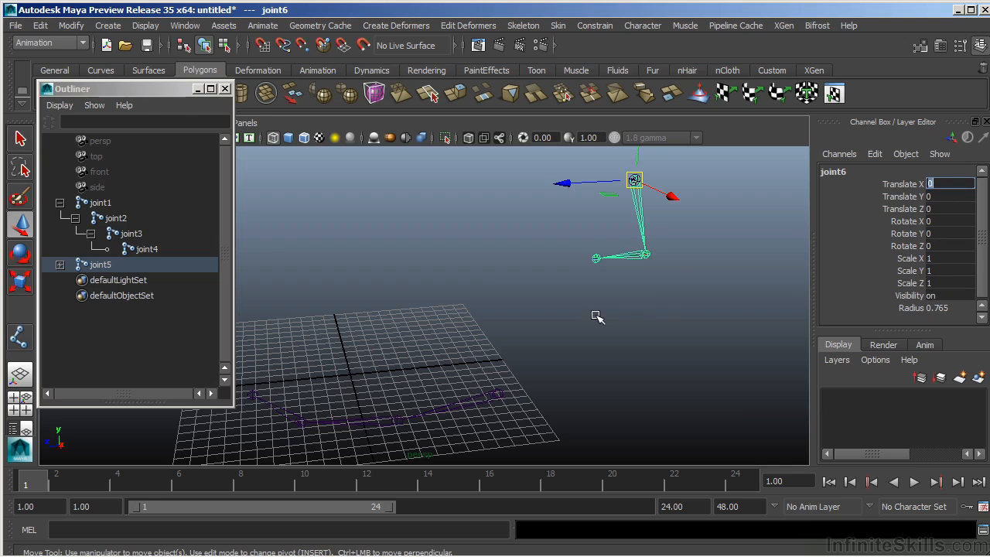
mouse_move(467, 232)
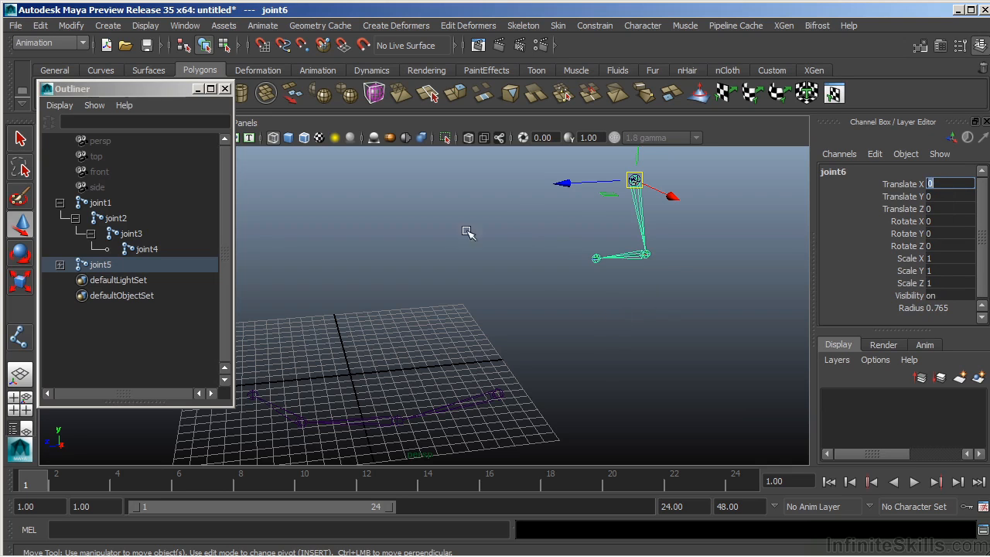
drag(634, 180, 596, 283)
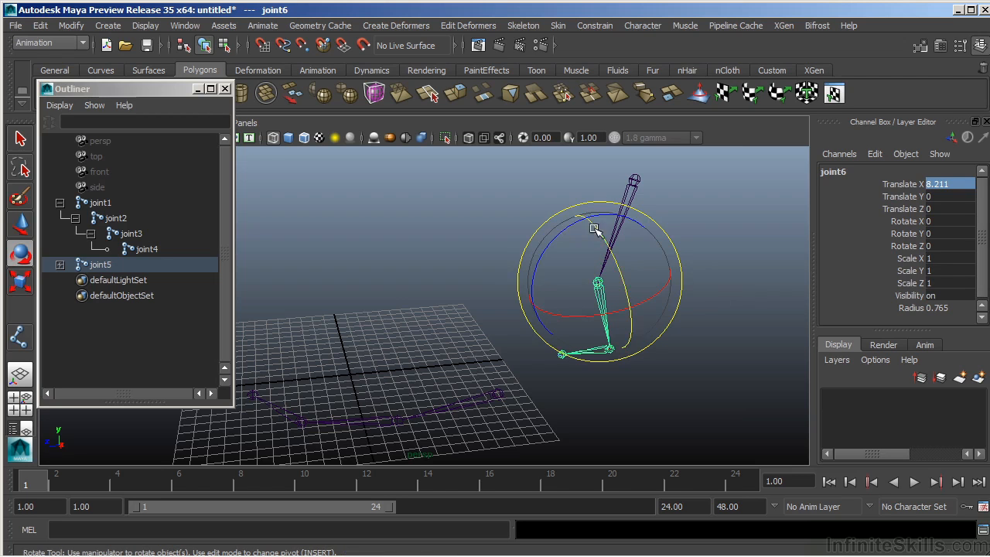
mouse_move(572, 221)
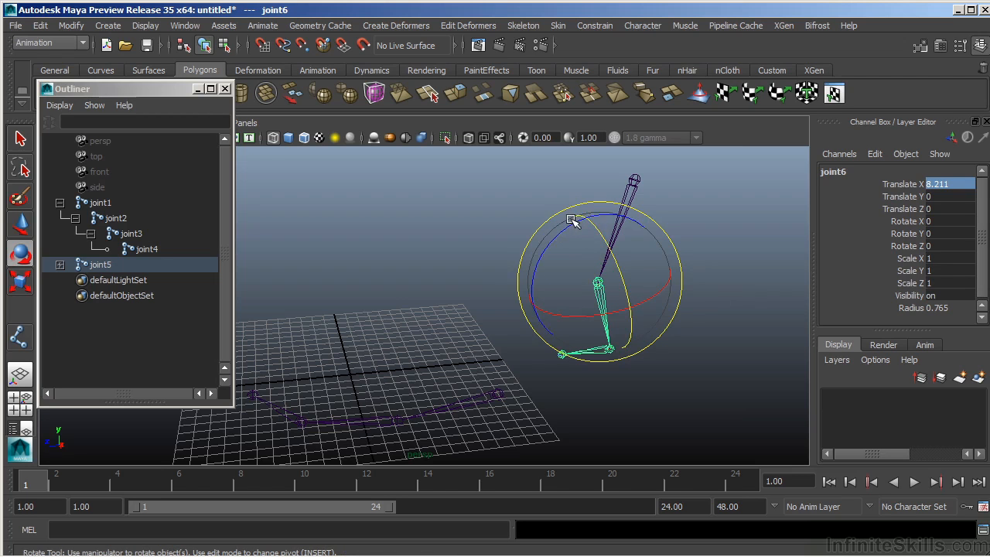
Drag joint6's Z rotation ring until Rotate Z reads about 24.7.
drag(576, 220, 548, 235)
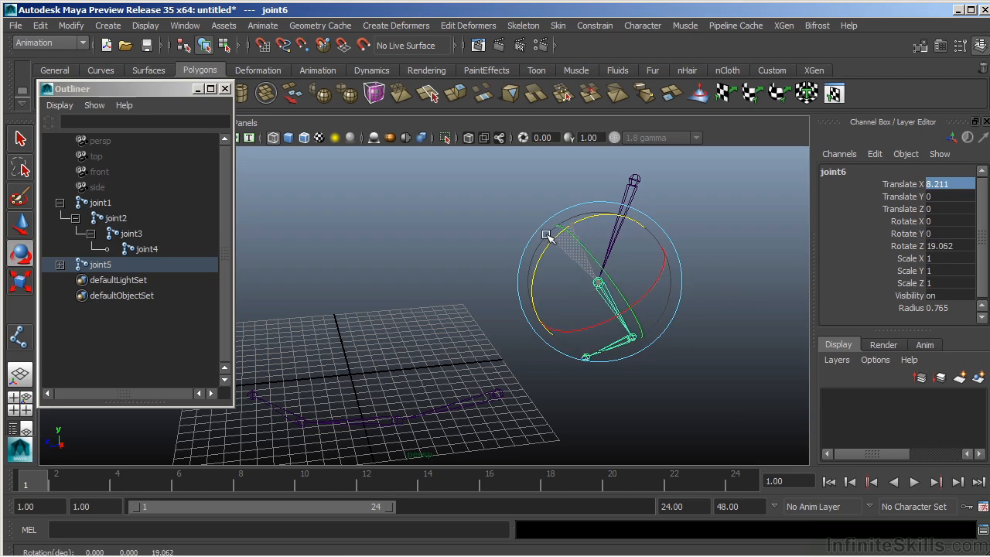
drag(549, 237, 588, 286)
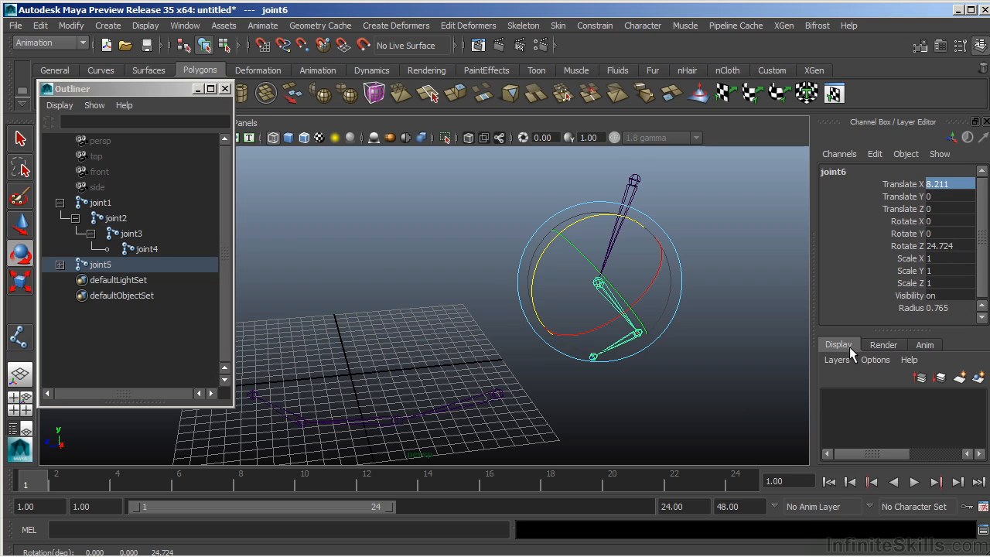
mouse_move(383, 269)
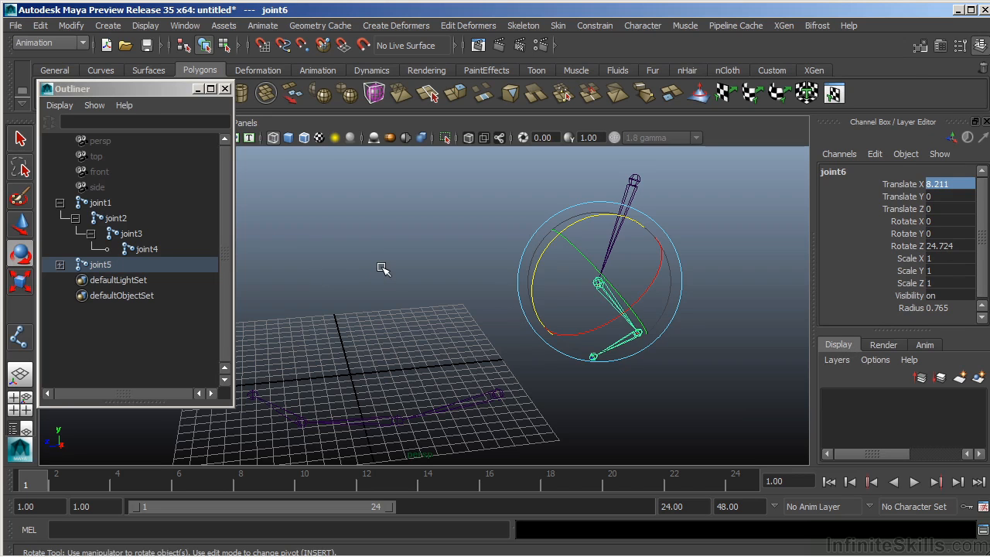
mouse_move(109, 45)
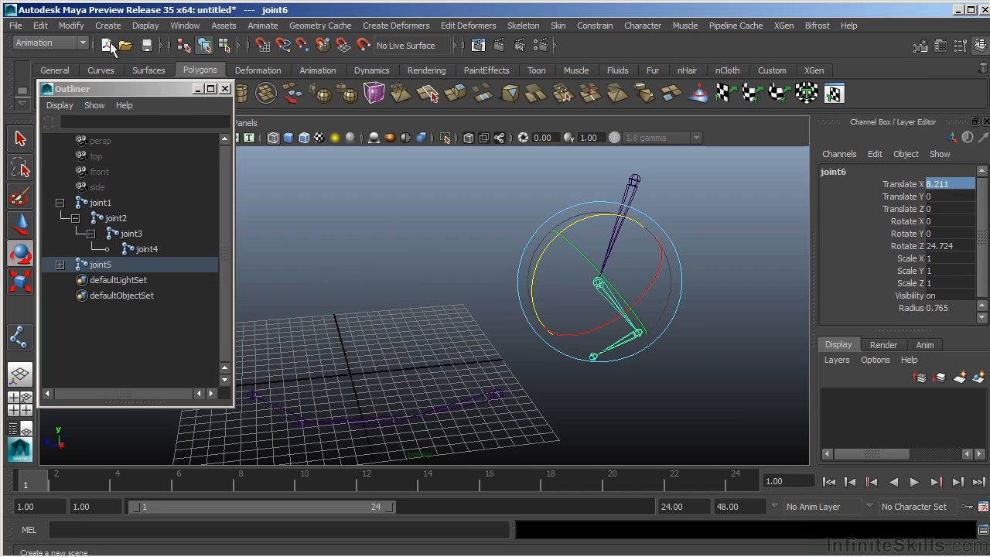
Apply Modify > Freeze Transformations to joint6, then orbit to check the bent chain.
click(72, 25)
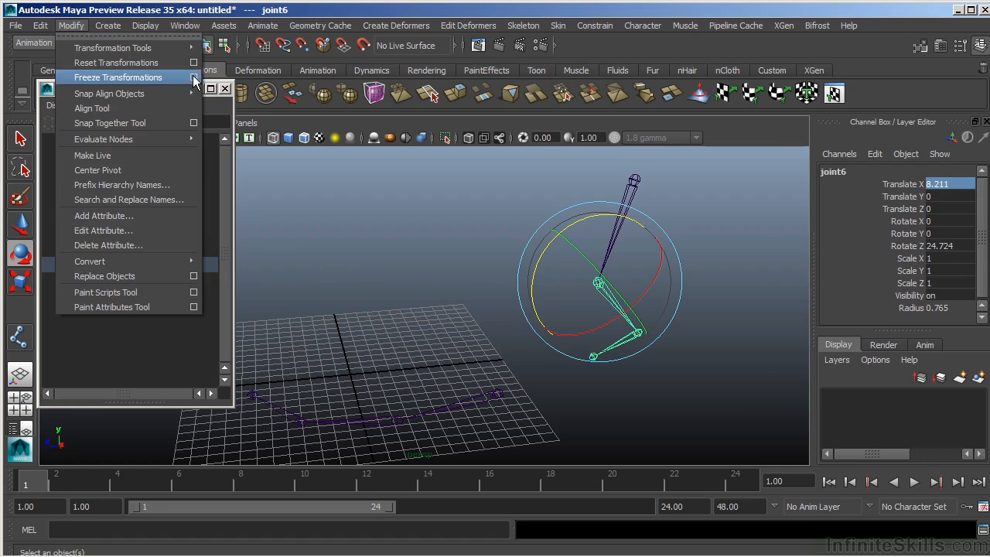
click(194, 77)
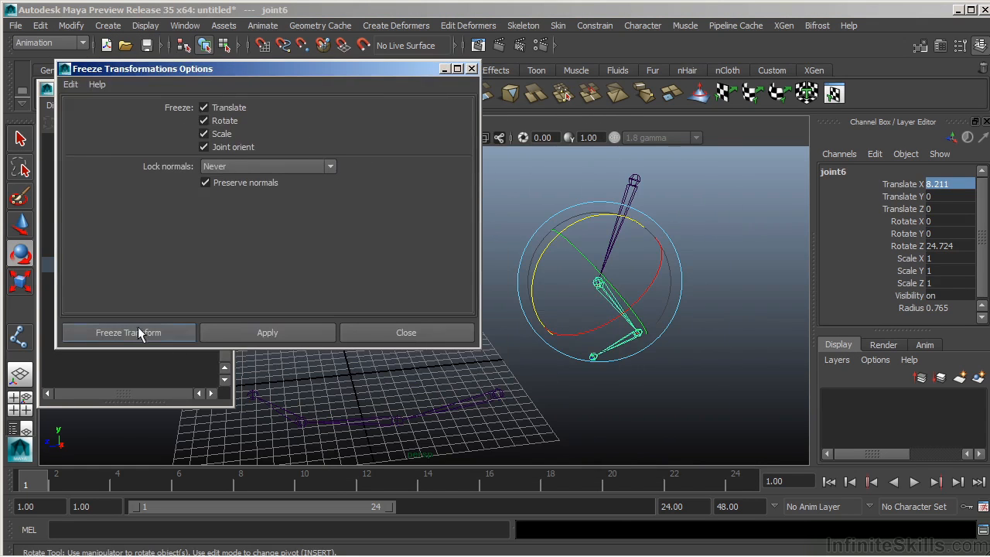
click(127, 332)
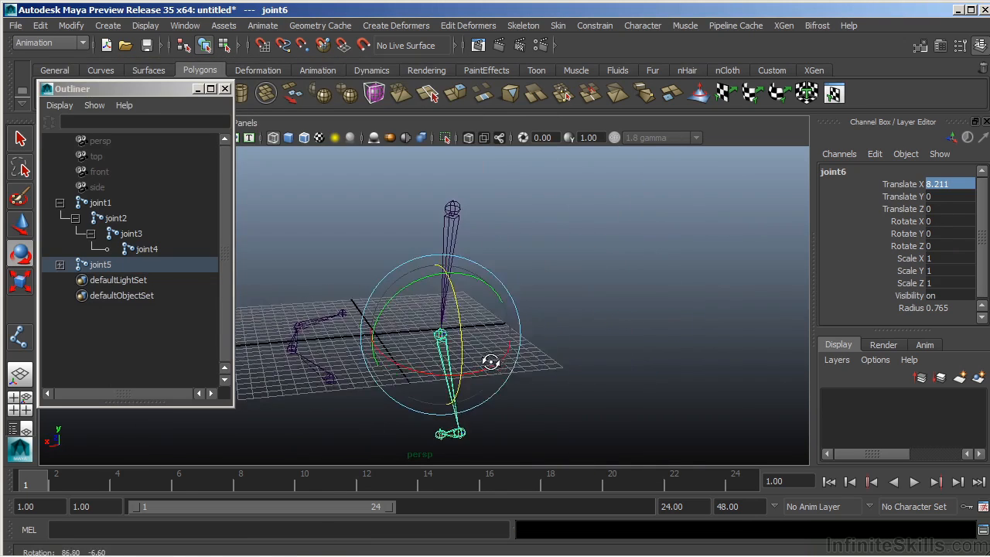
drag(441, 333, 634, 302)
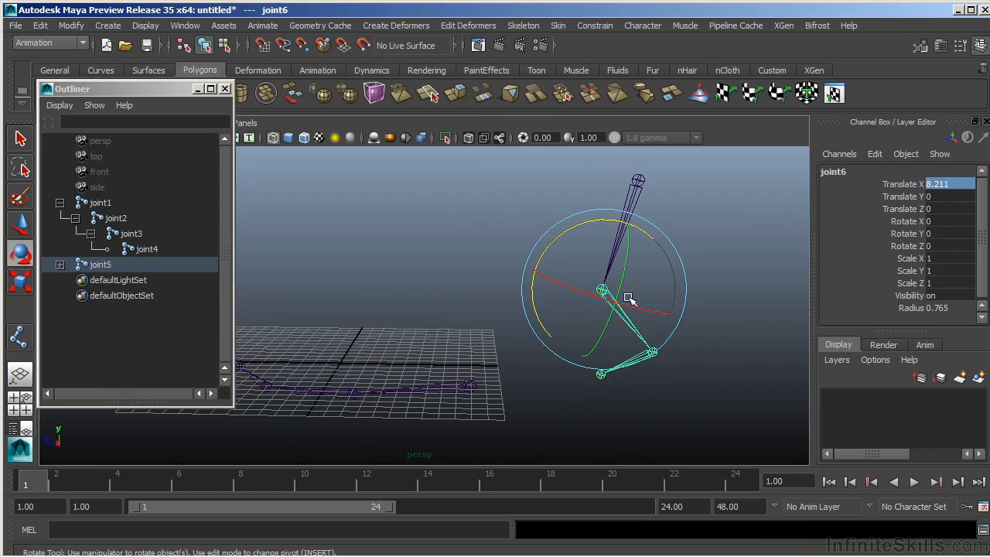
mouse_move(924, 271)
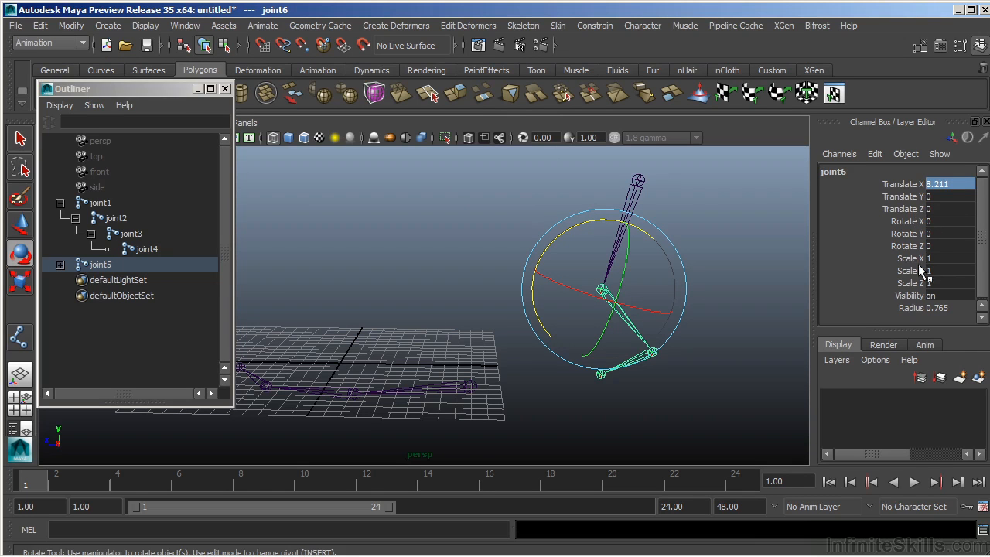
mouse_move(899, 246)
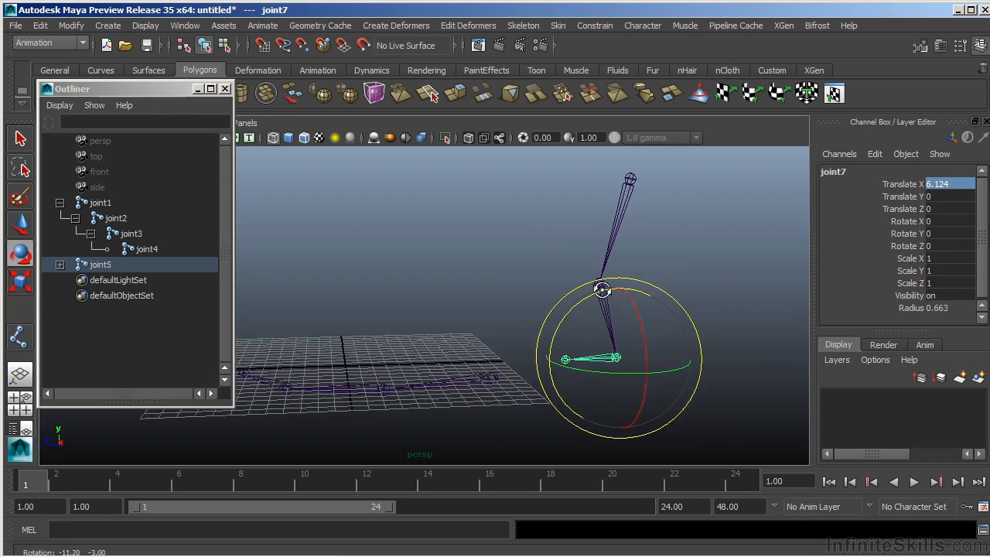
Click joint5 at the top of the second leg chain.
click(611, 232)
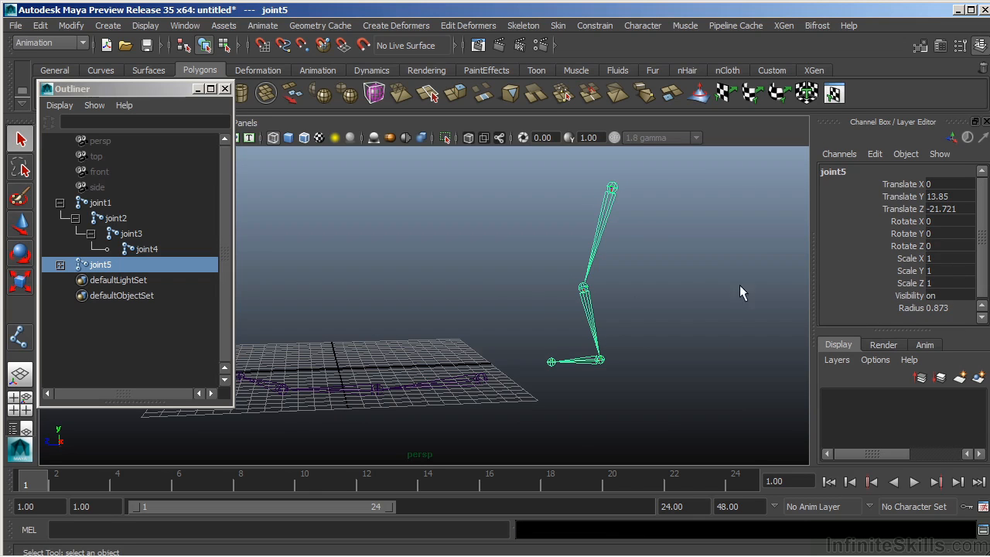
mouse_move(568, 296)
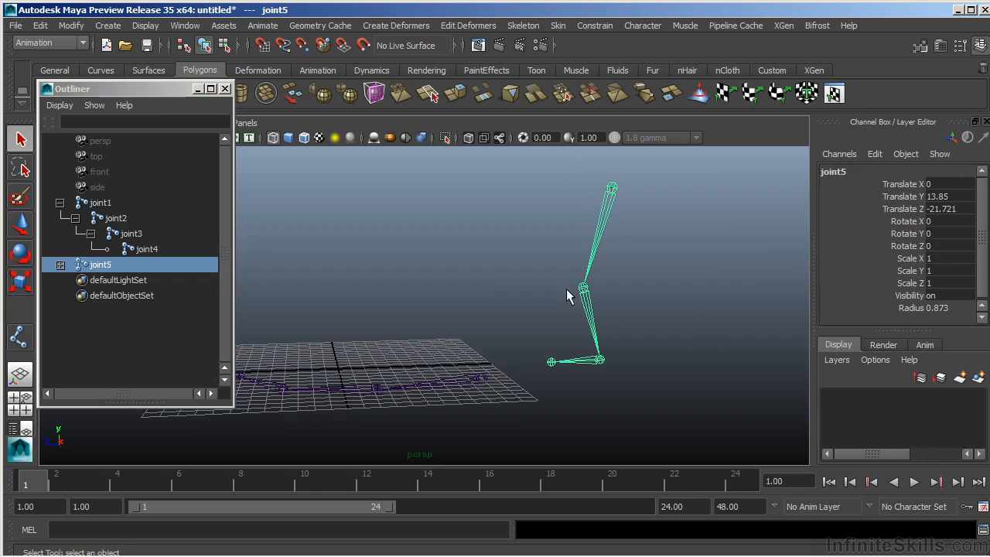
mouse_move(576, 340)
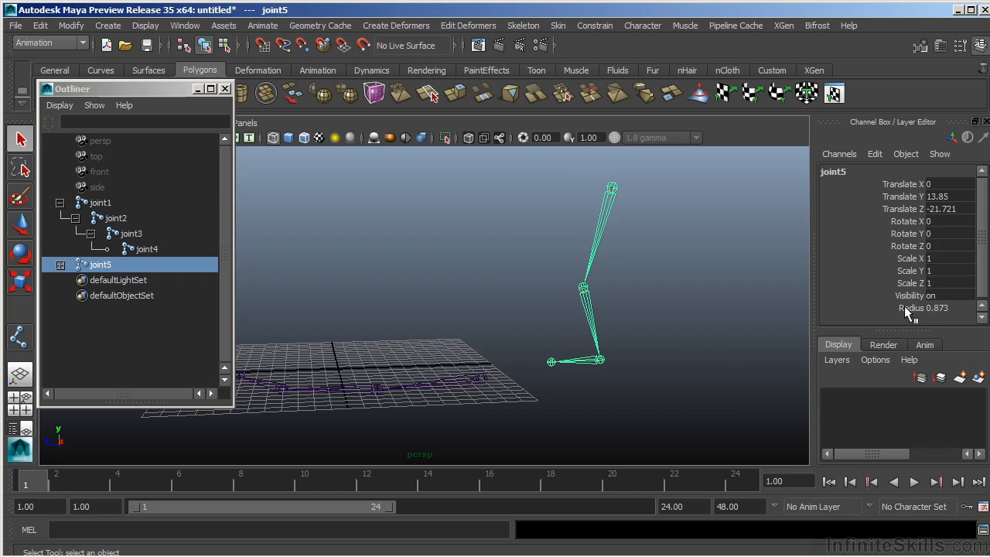
Enlarge the joint Radius to about 2.77 on joint5 through joint8.
click(913, 308)
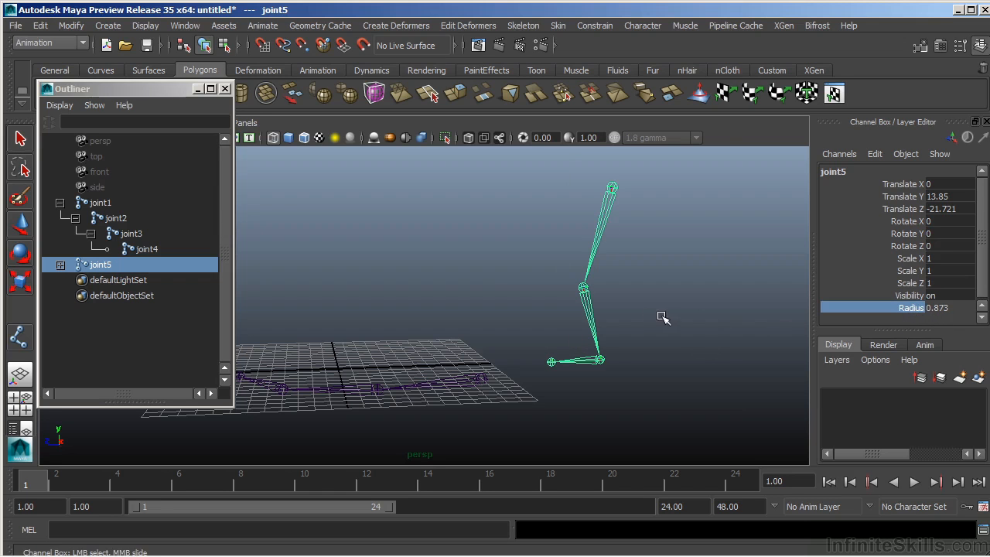
drag(650, 313, 664, 314)
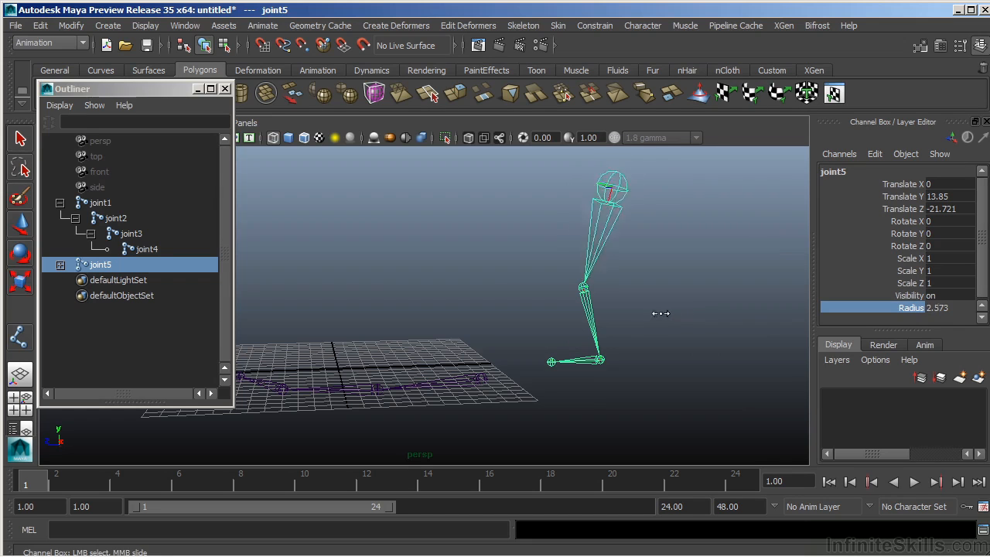
drag(661, 314, 677, 316)
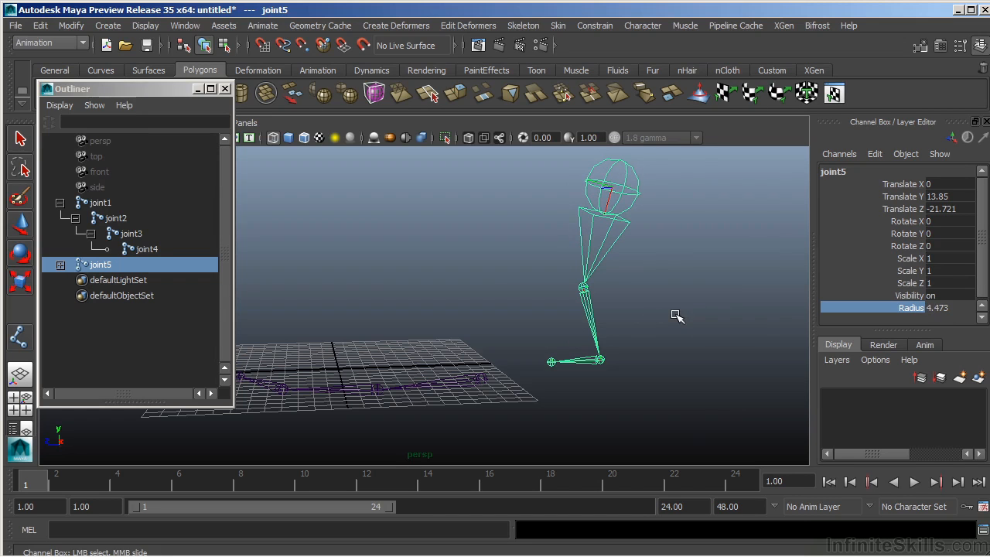
mouse_move(920, 275)
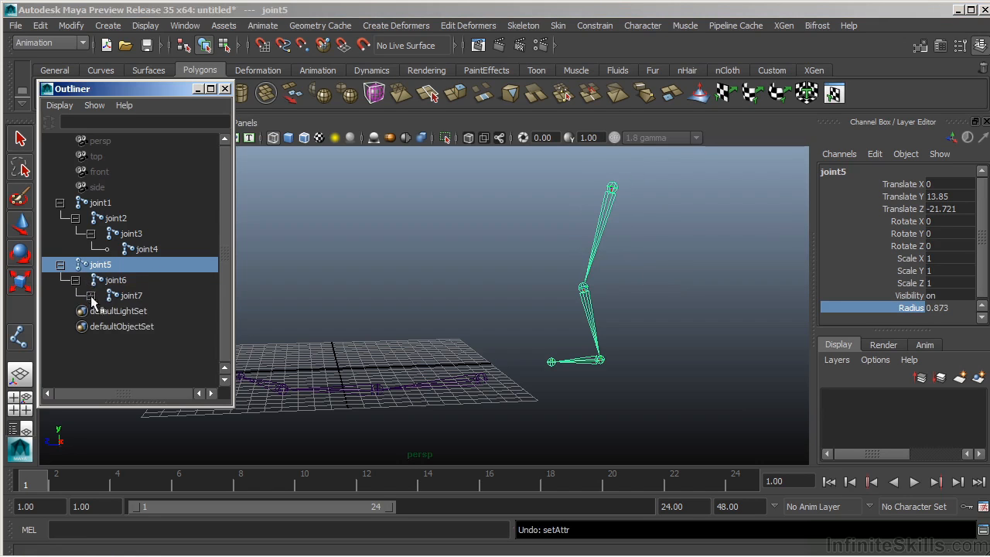
click(91, 296)
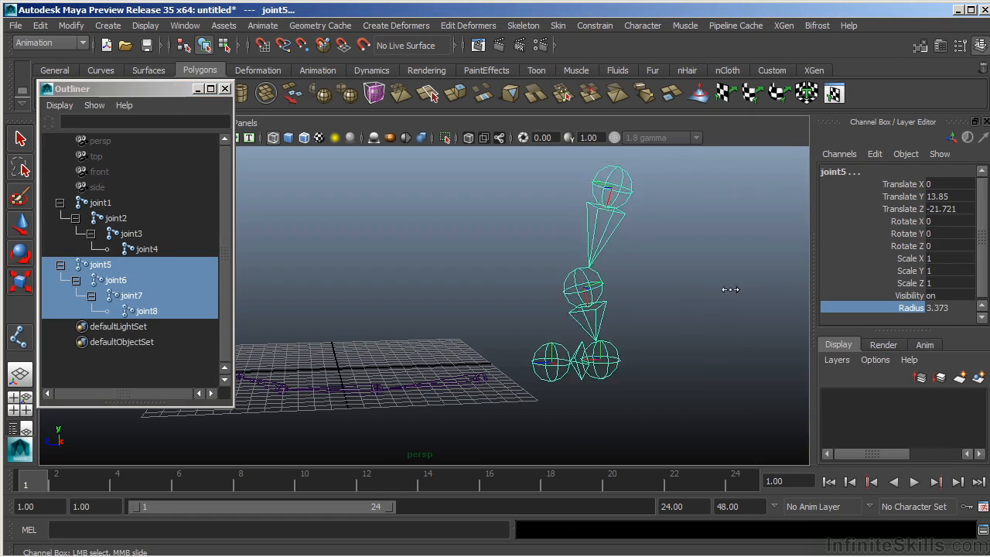
drag(731, 290, 726, 294)
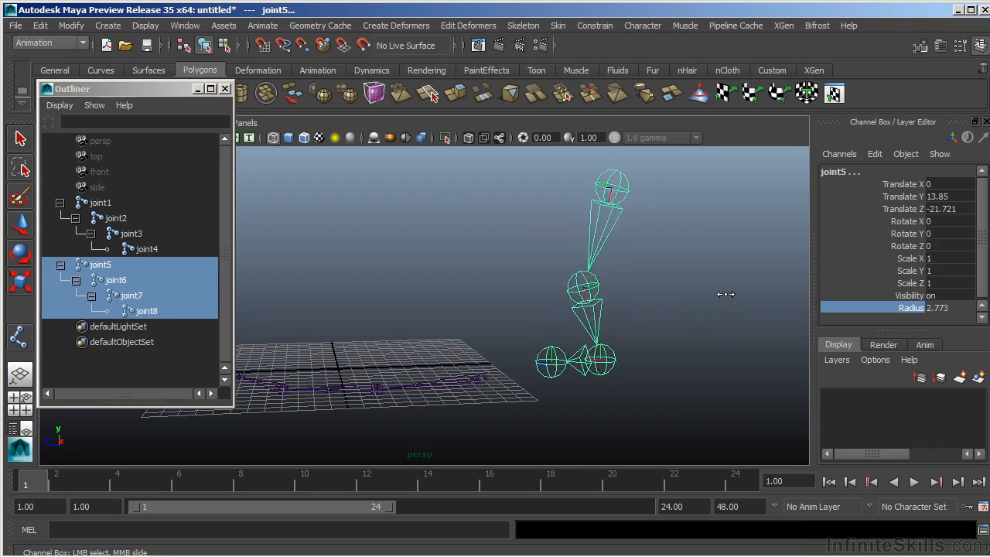